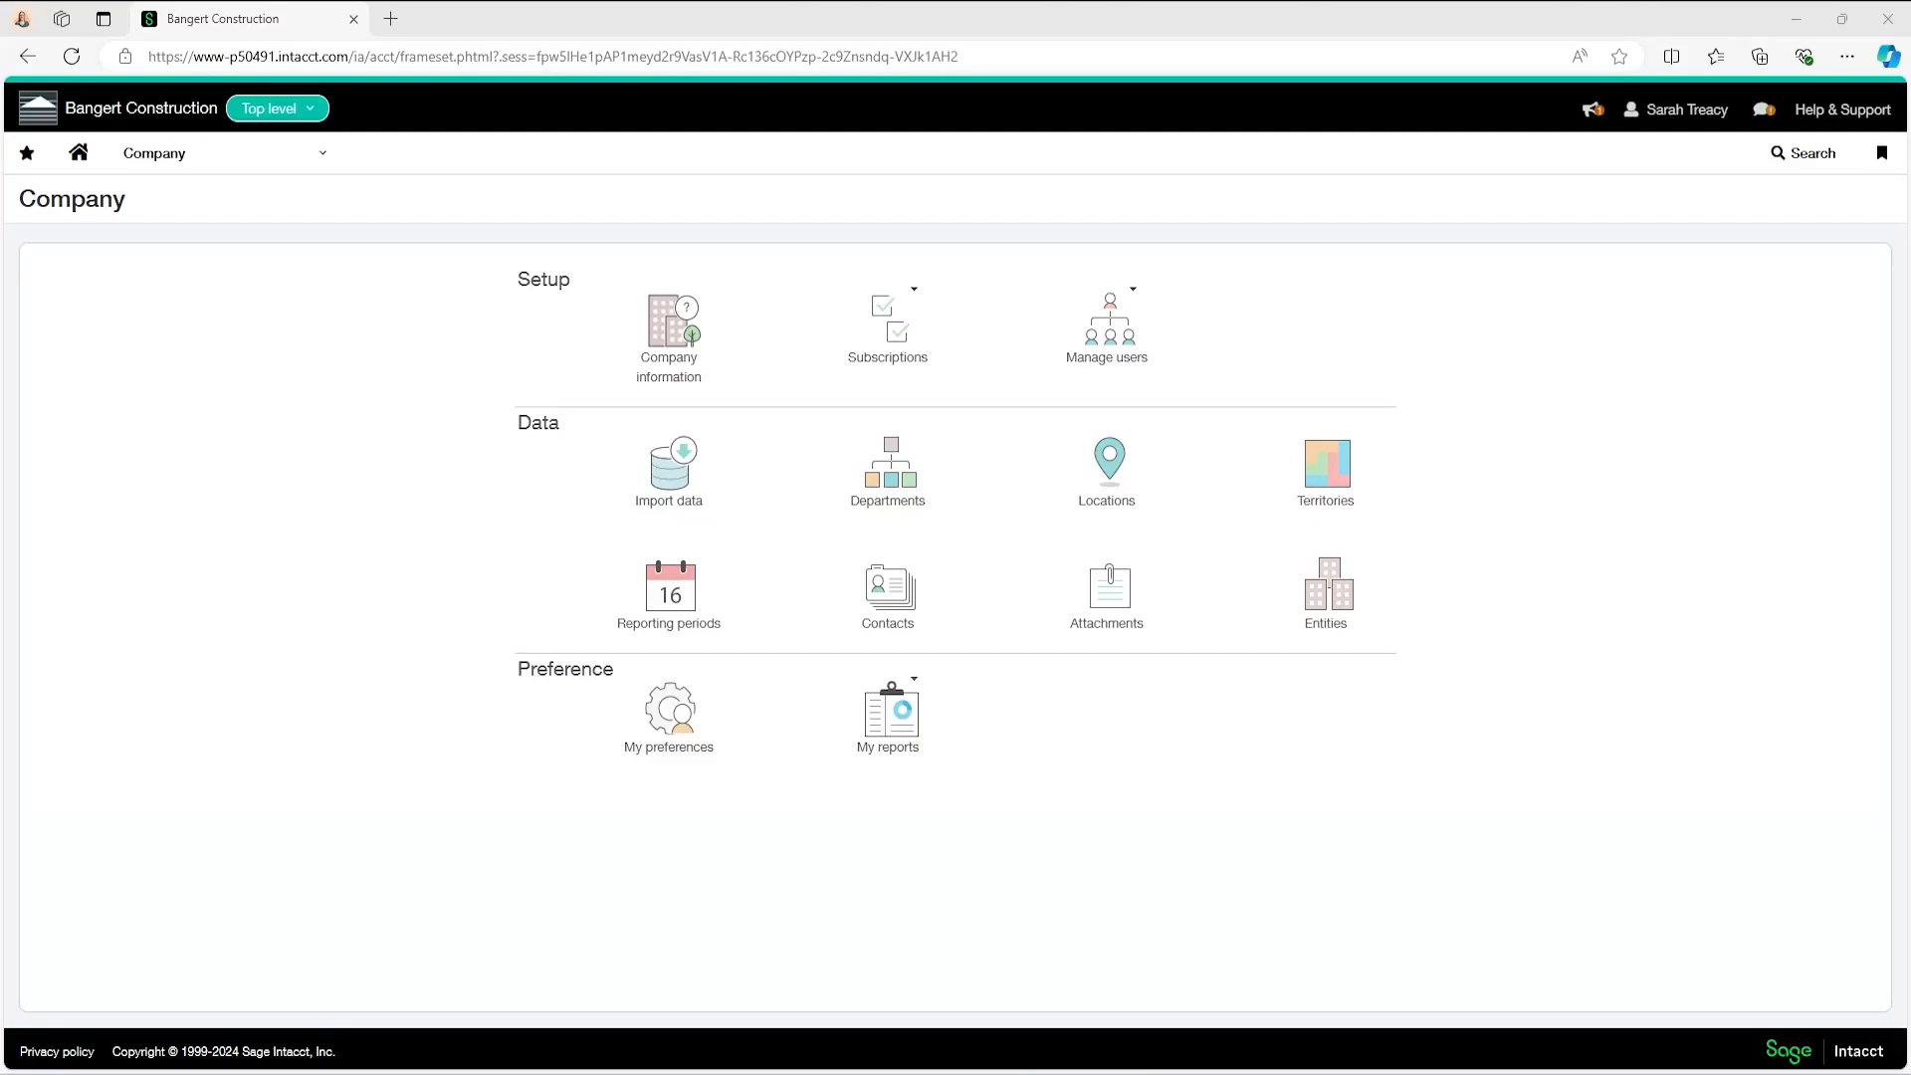
mouse_move(219, 275)
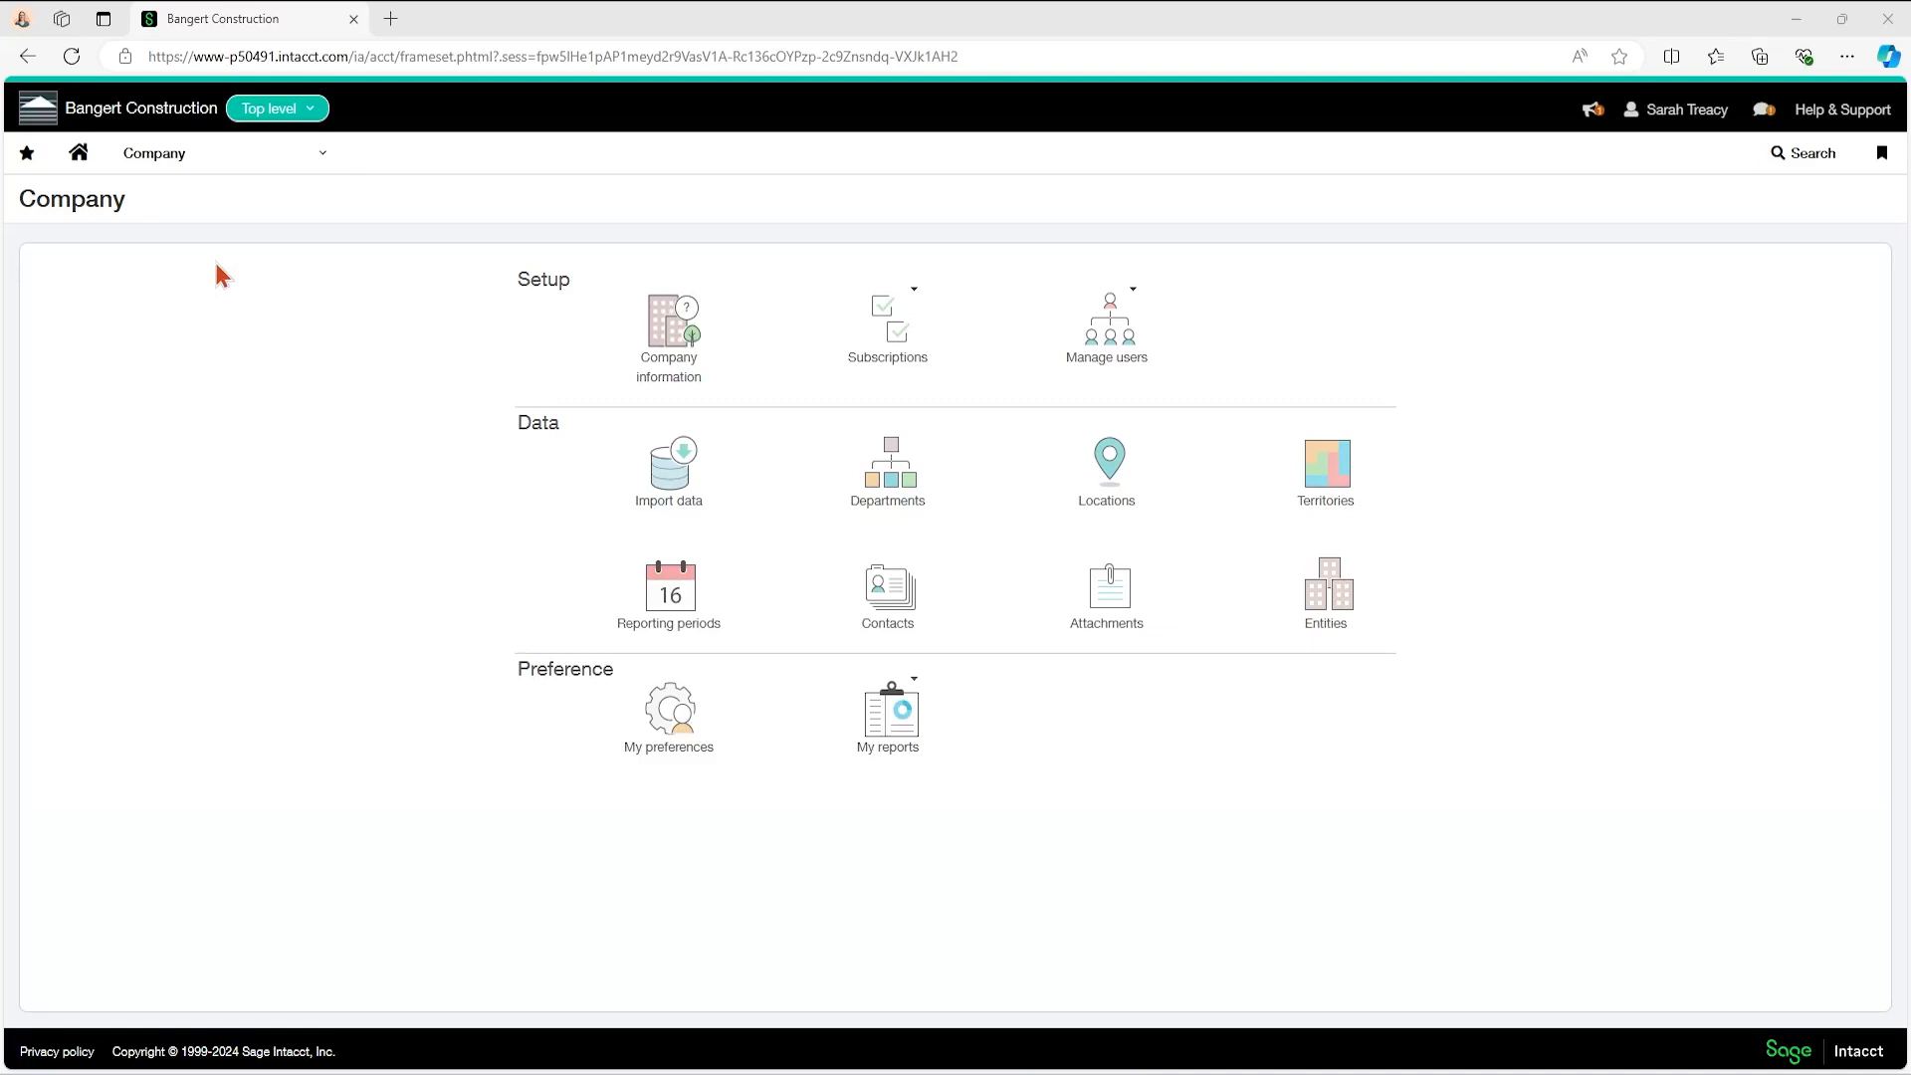
Navigate via Company > Admin to the Users list of the company's accounts
left_click(156, 154)
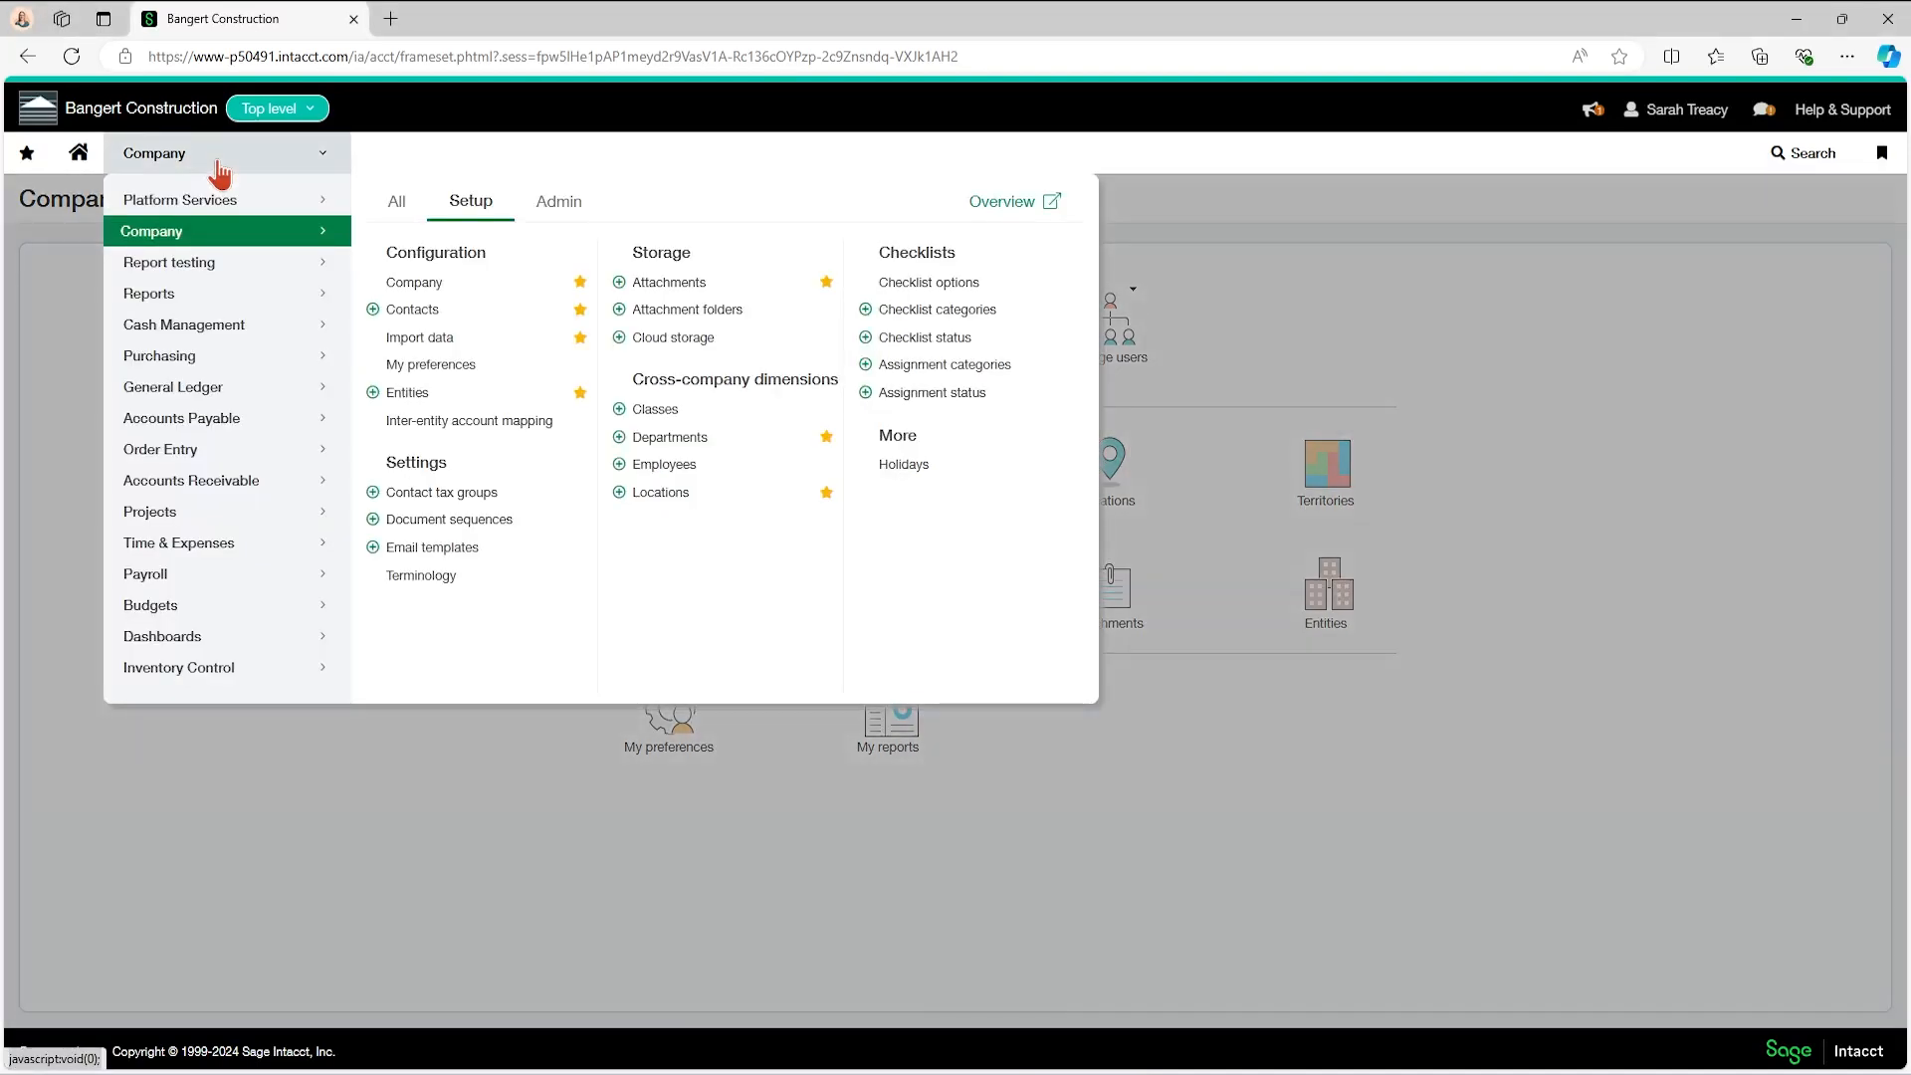
mouse_move(402, 217)
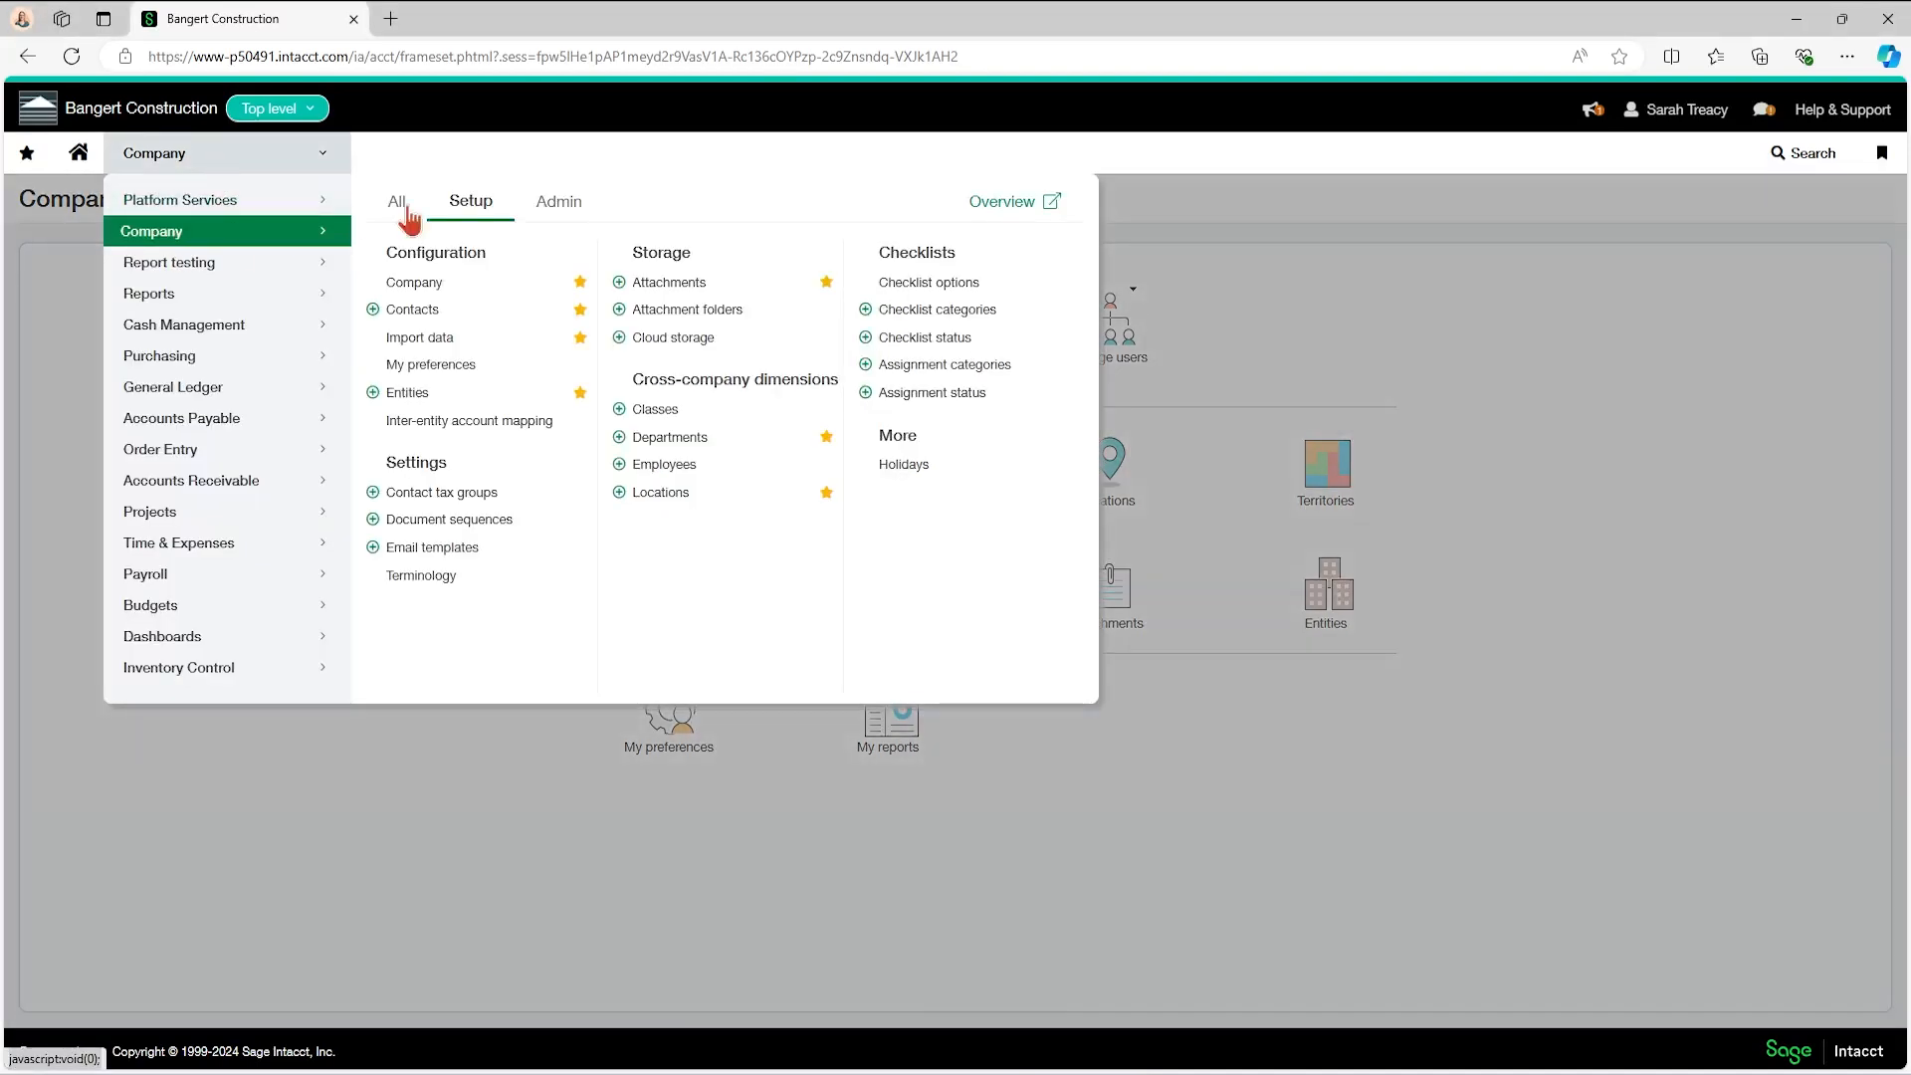
left_click(557, 201)
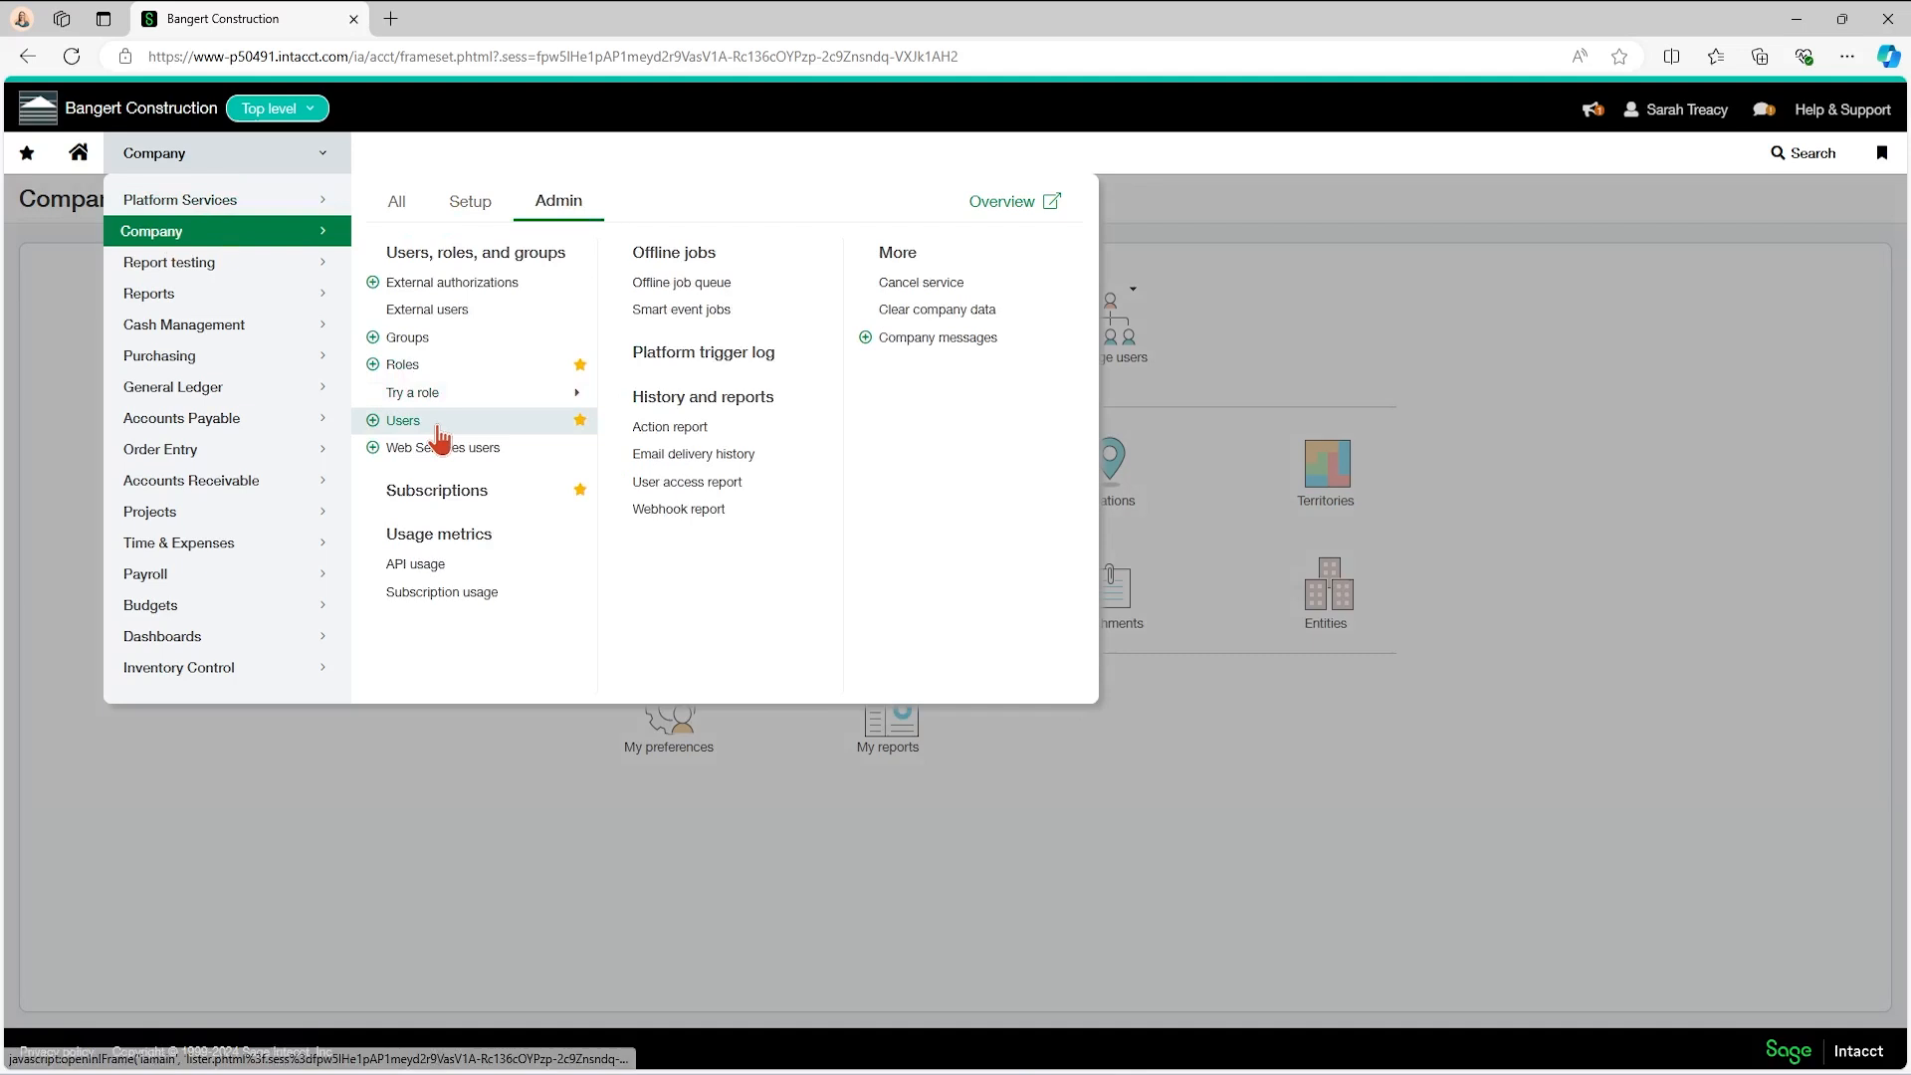
left_click(402, 420)
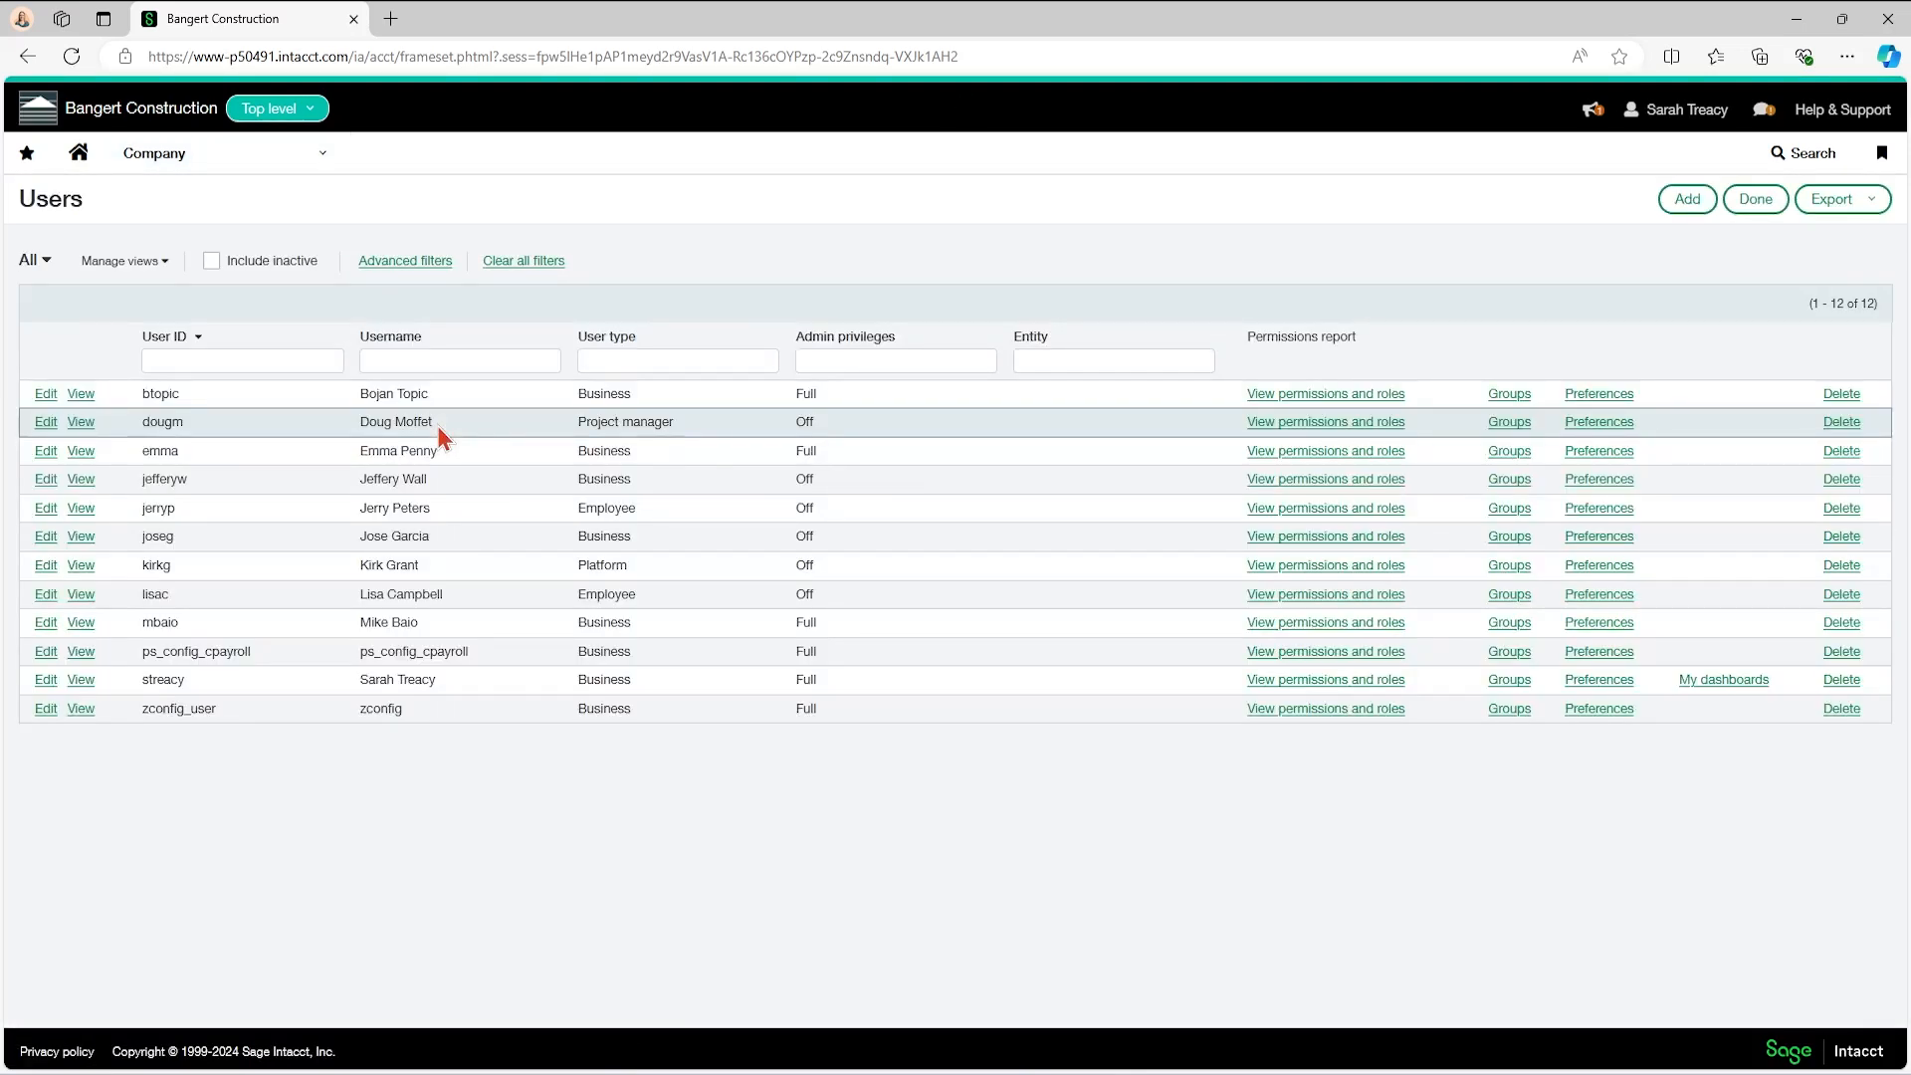
left_click(46, 394)
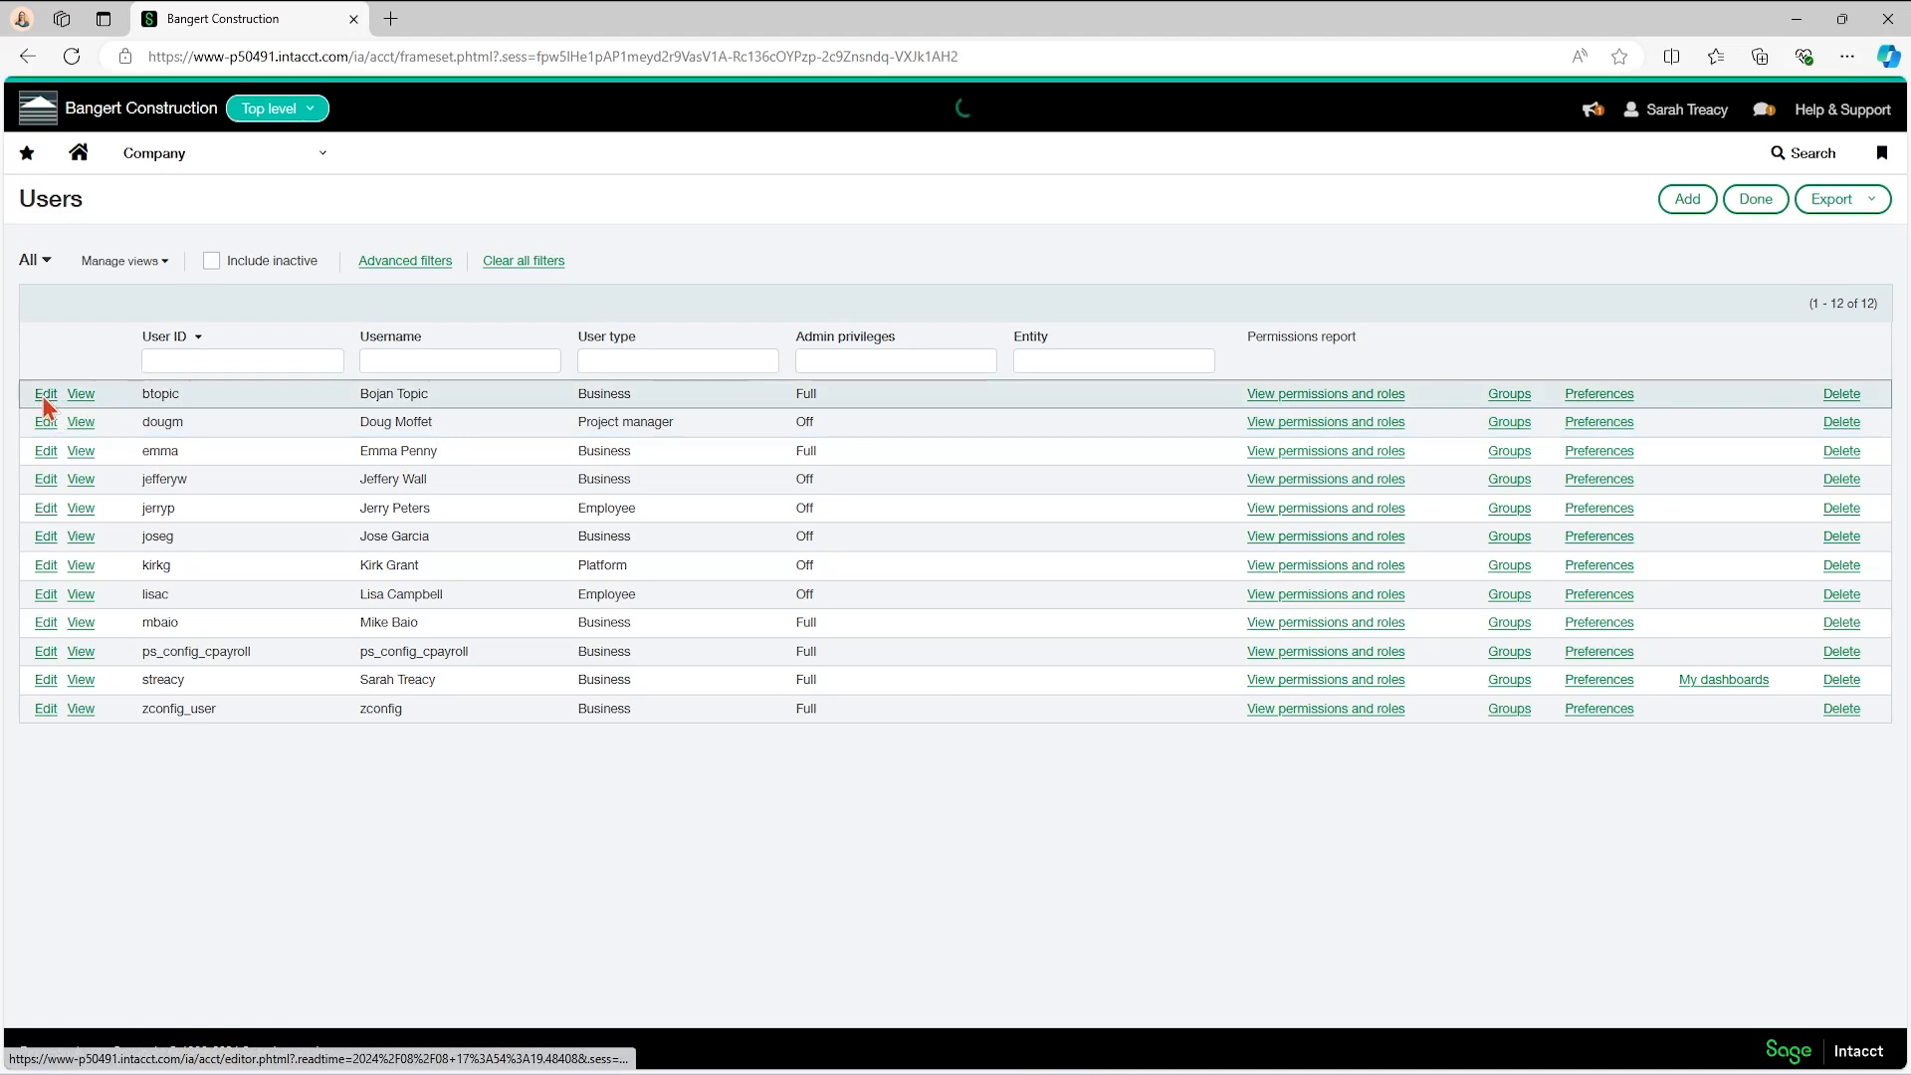
left_click(46, 395)
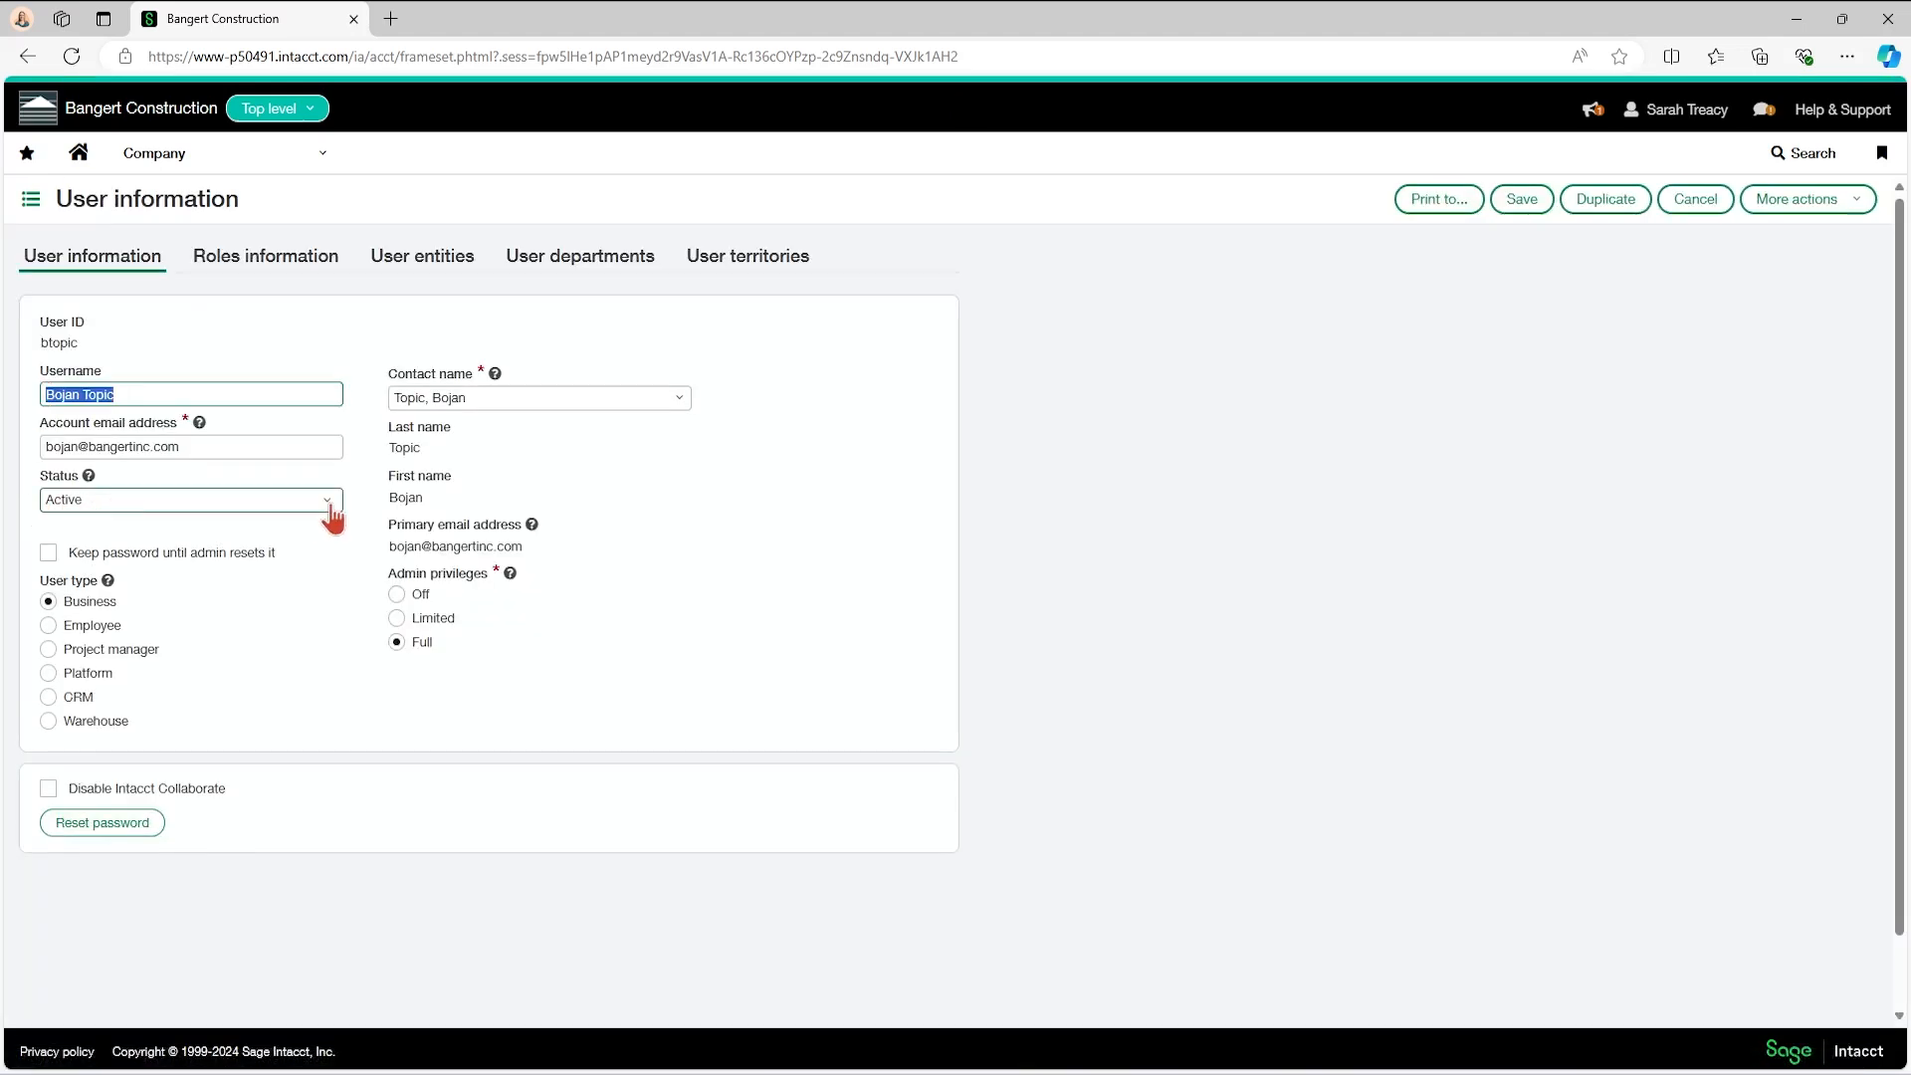
left_click(189, 500)
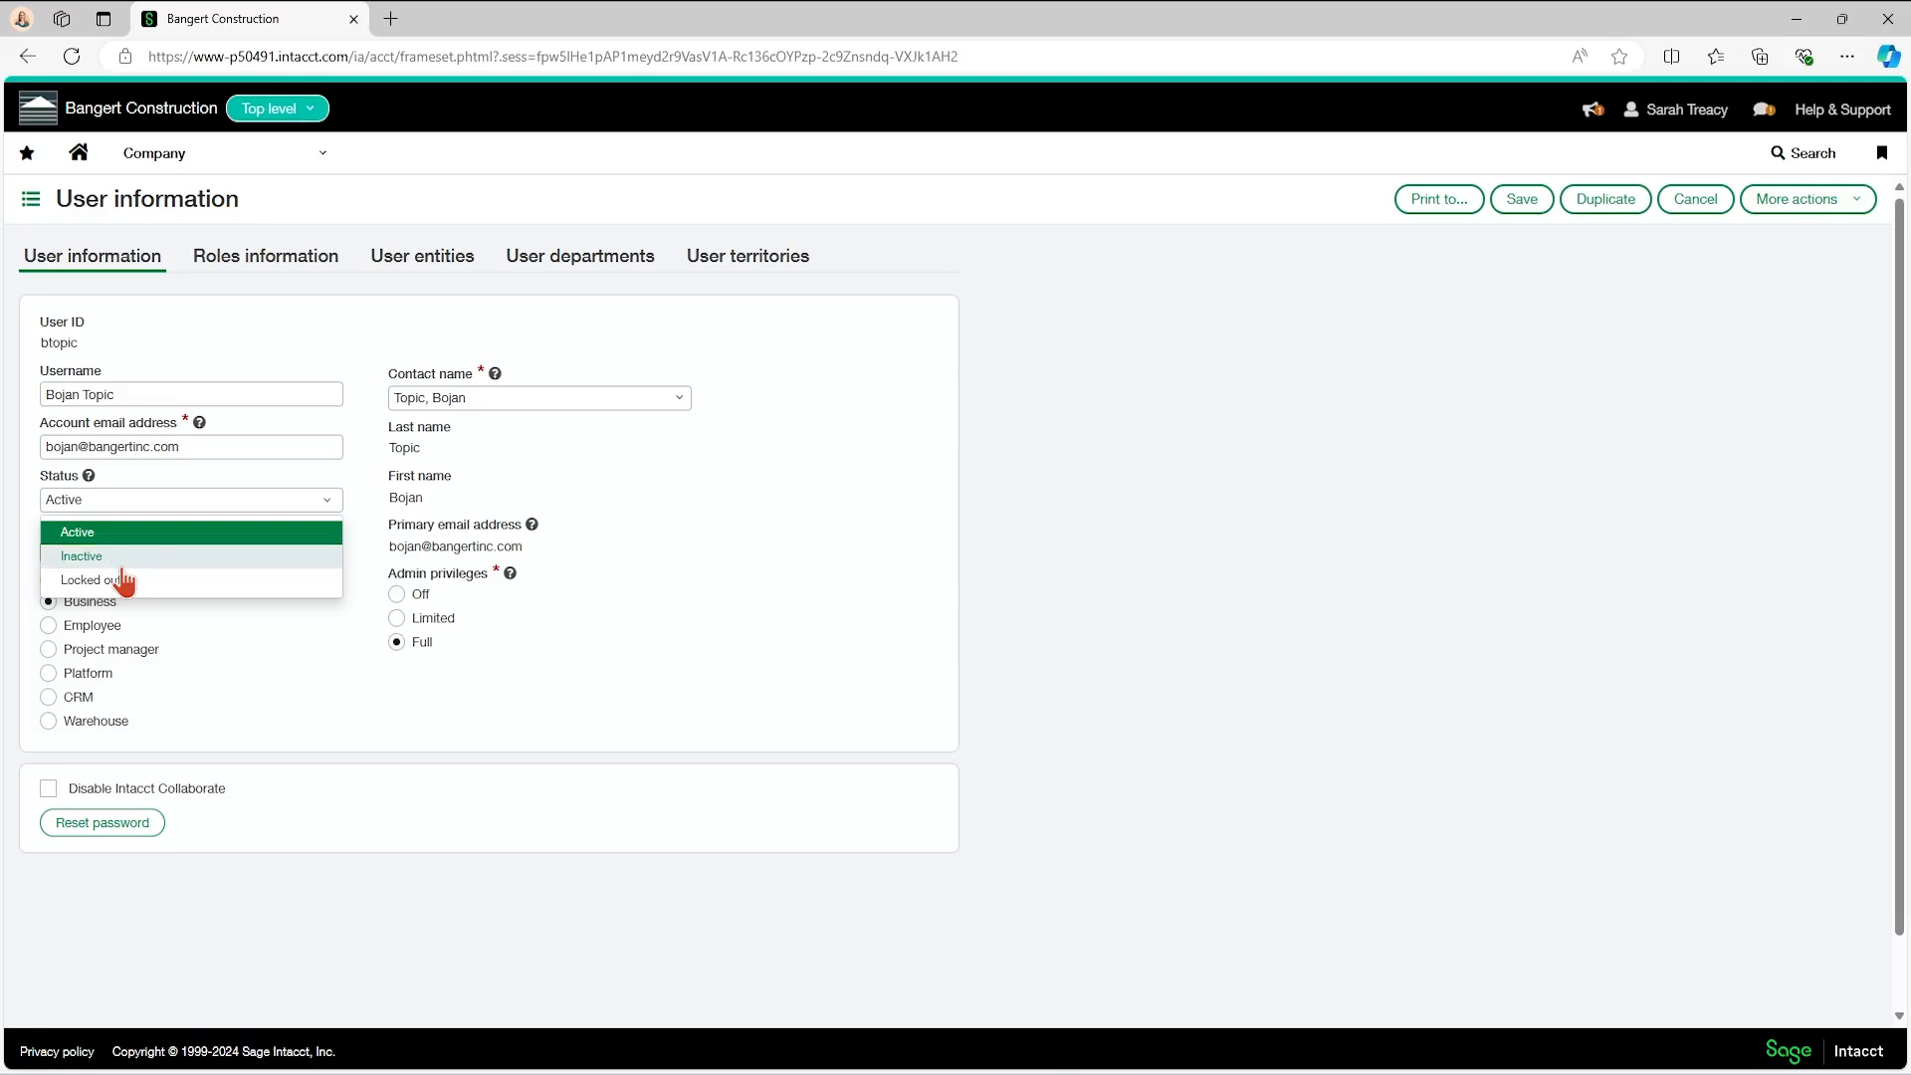
left_click(81, 557)
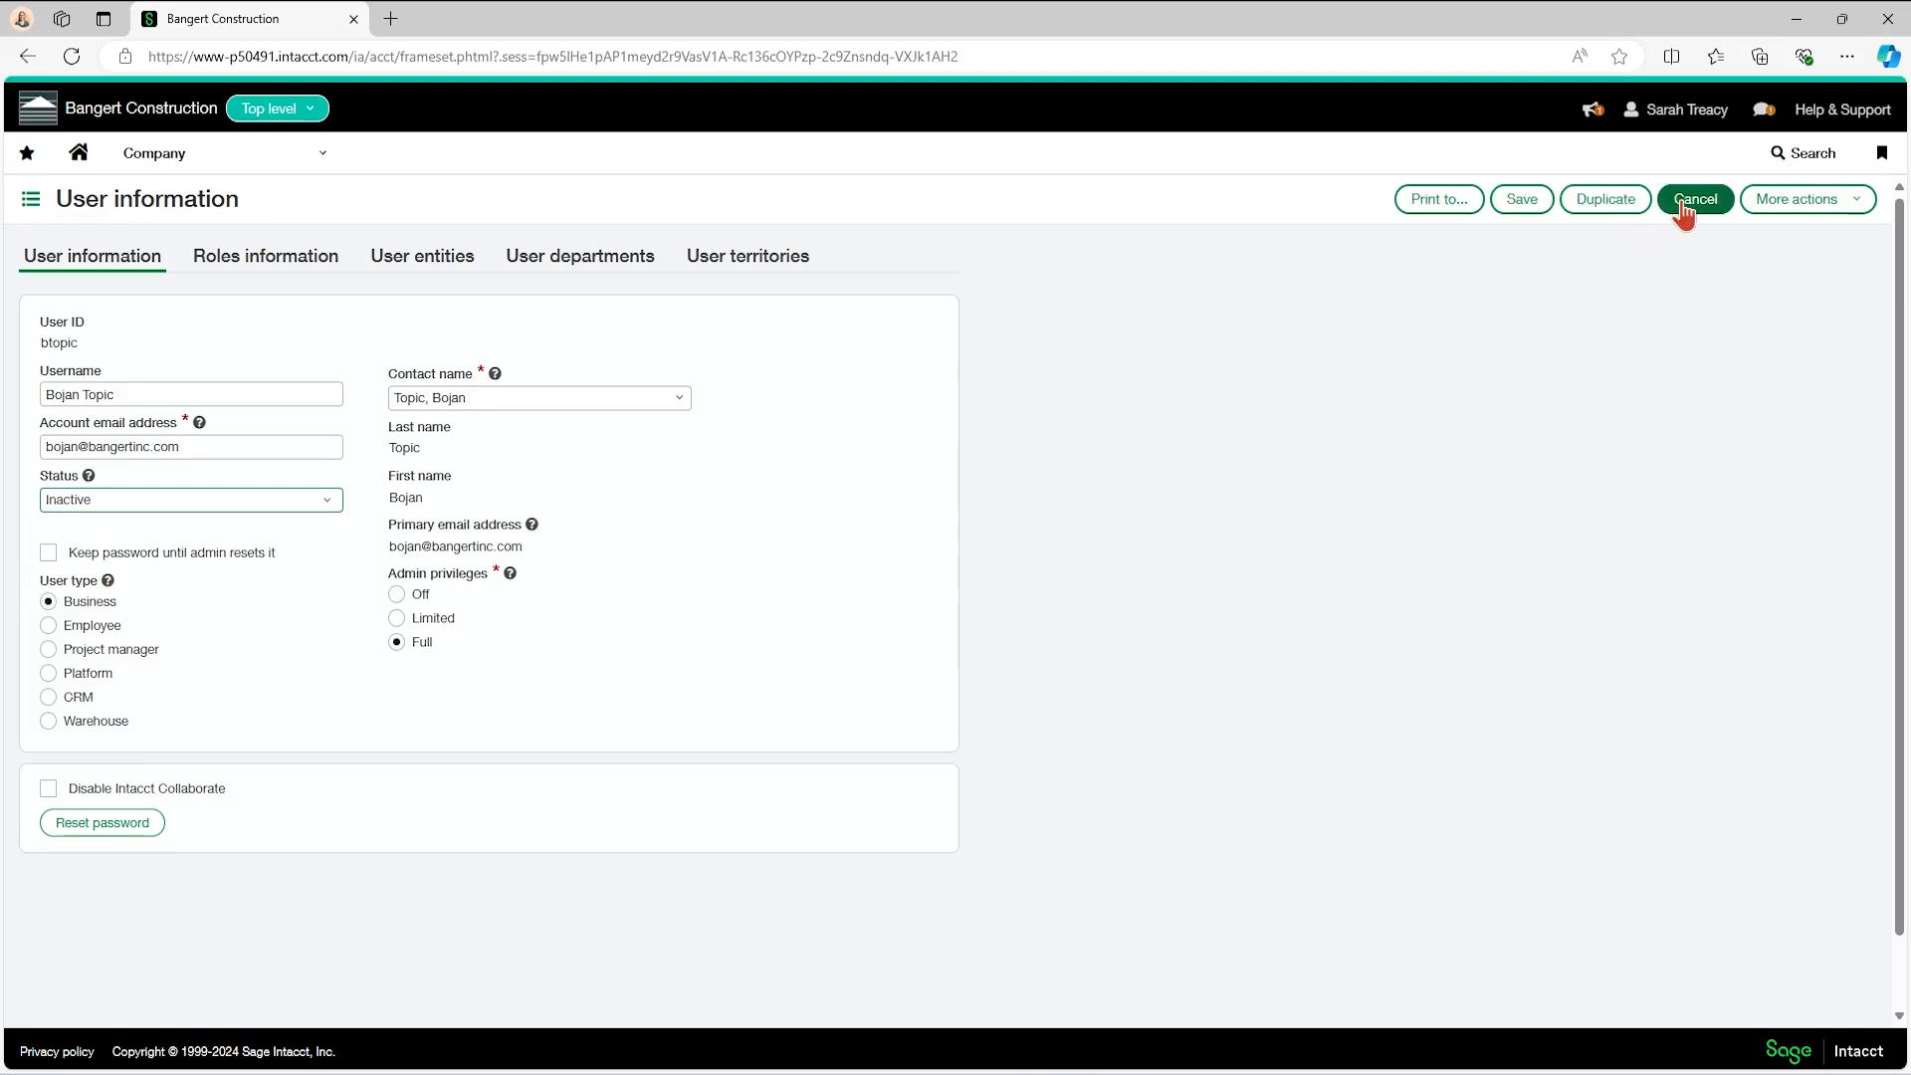
left_click(1695, 199)
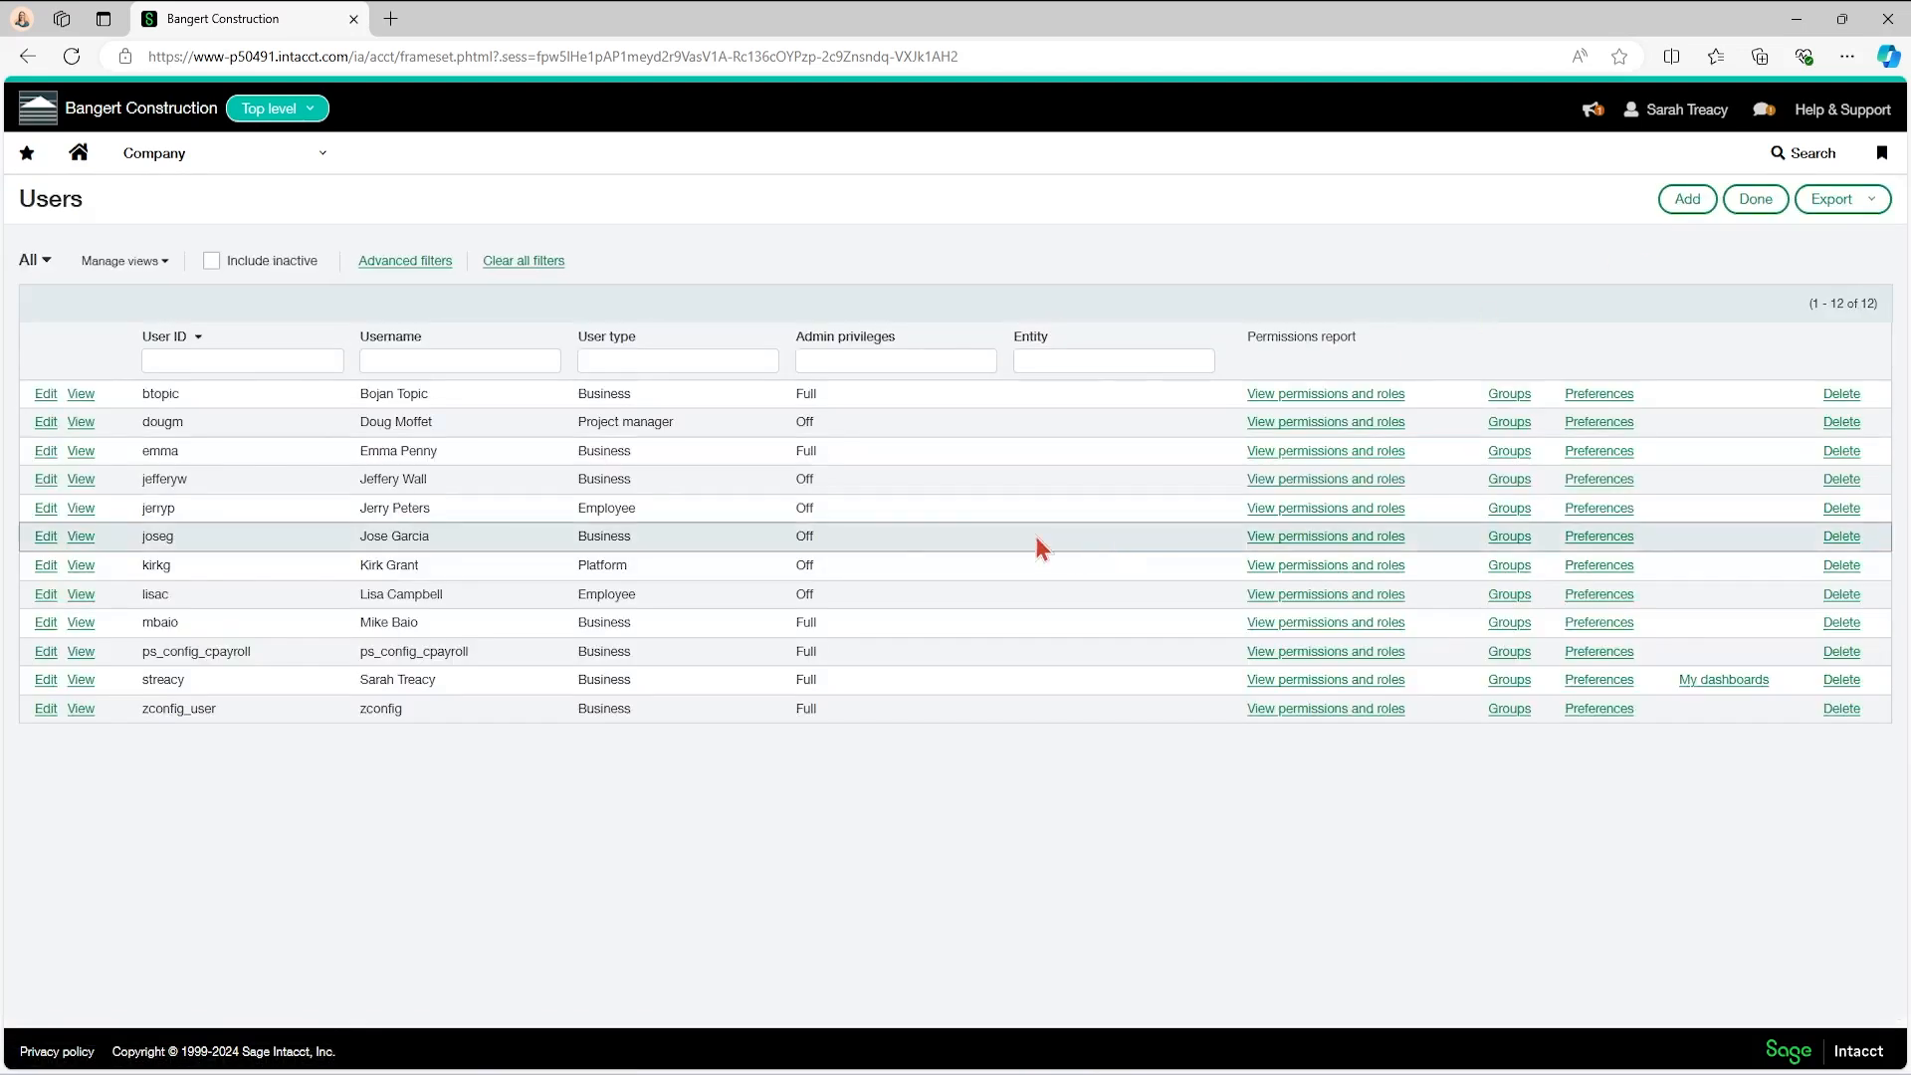
Edit the administrative contact's user record and find its Status field greyed out
left_click(46, 450)
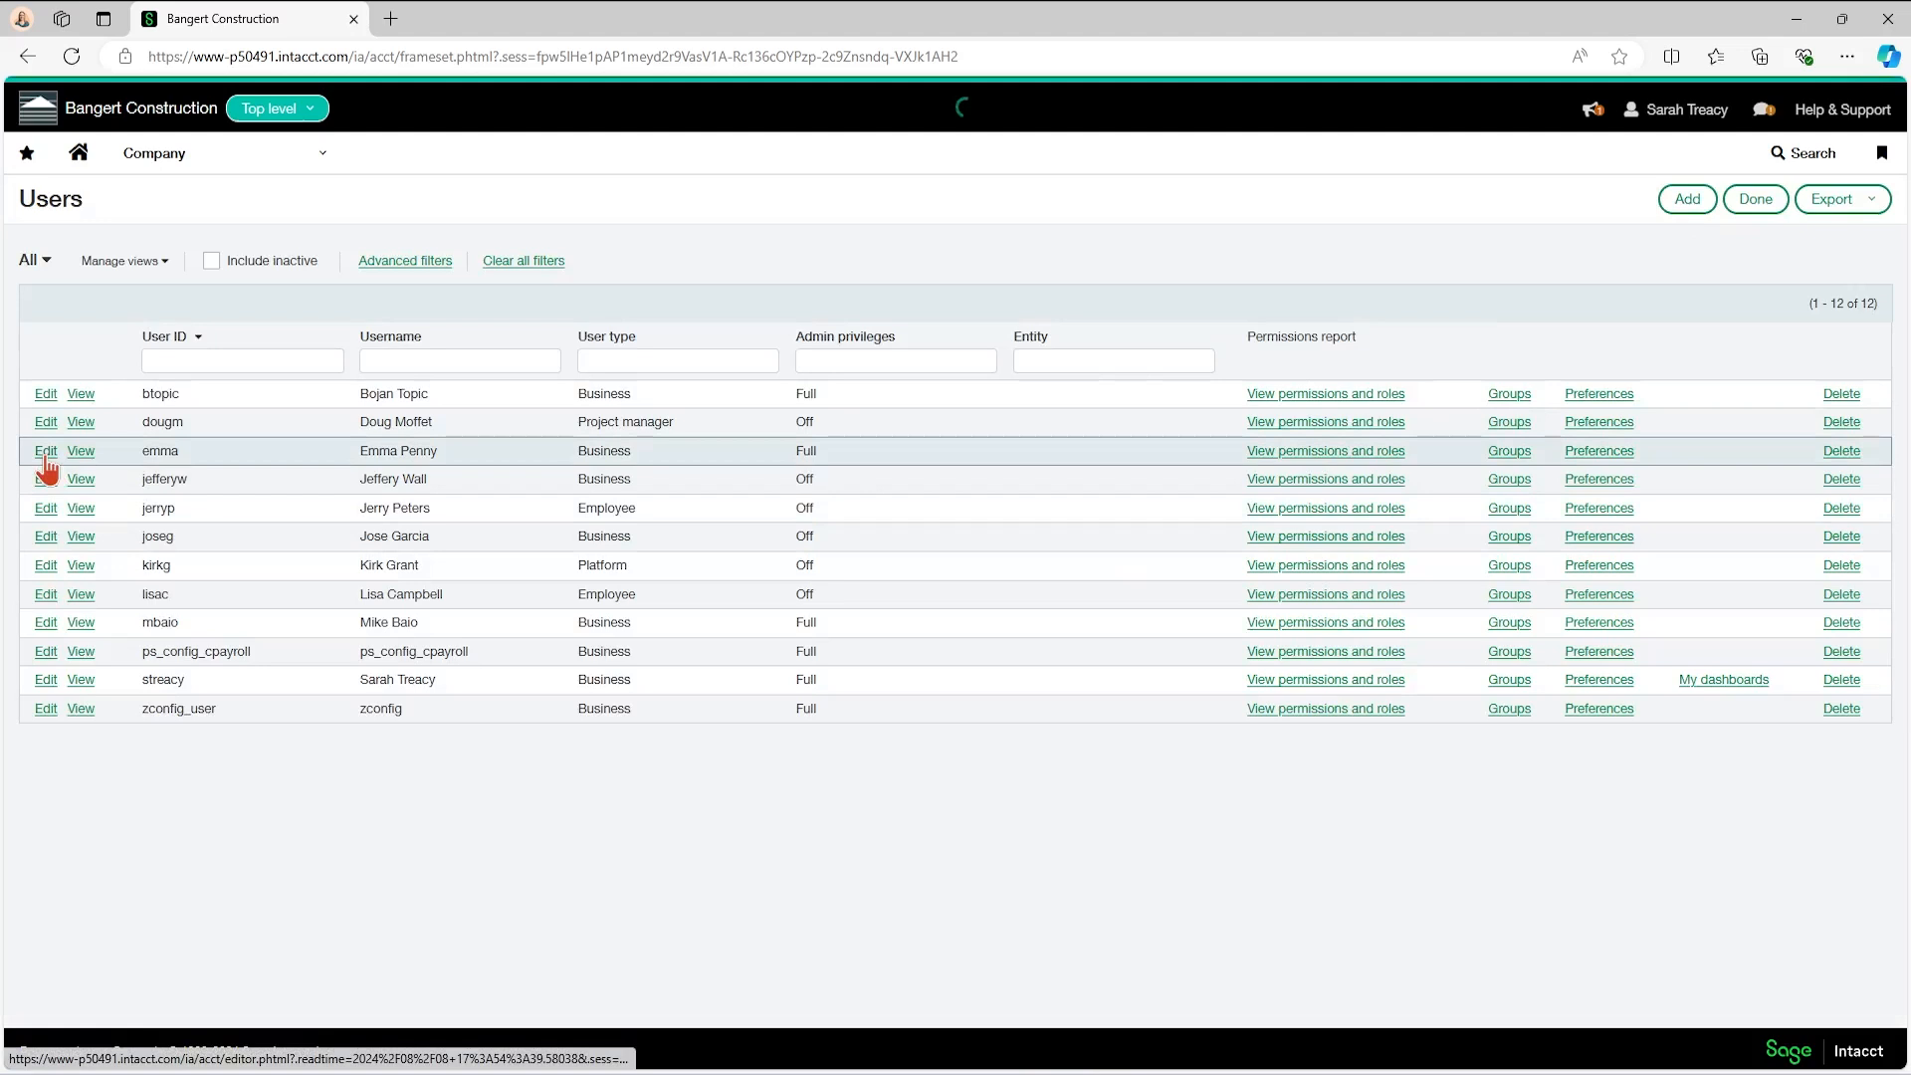
left_click(46, 450)
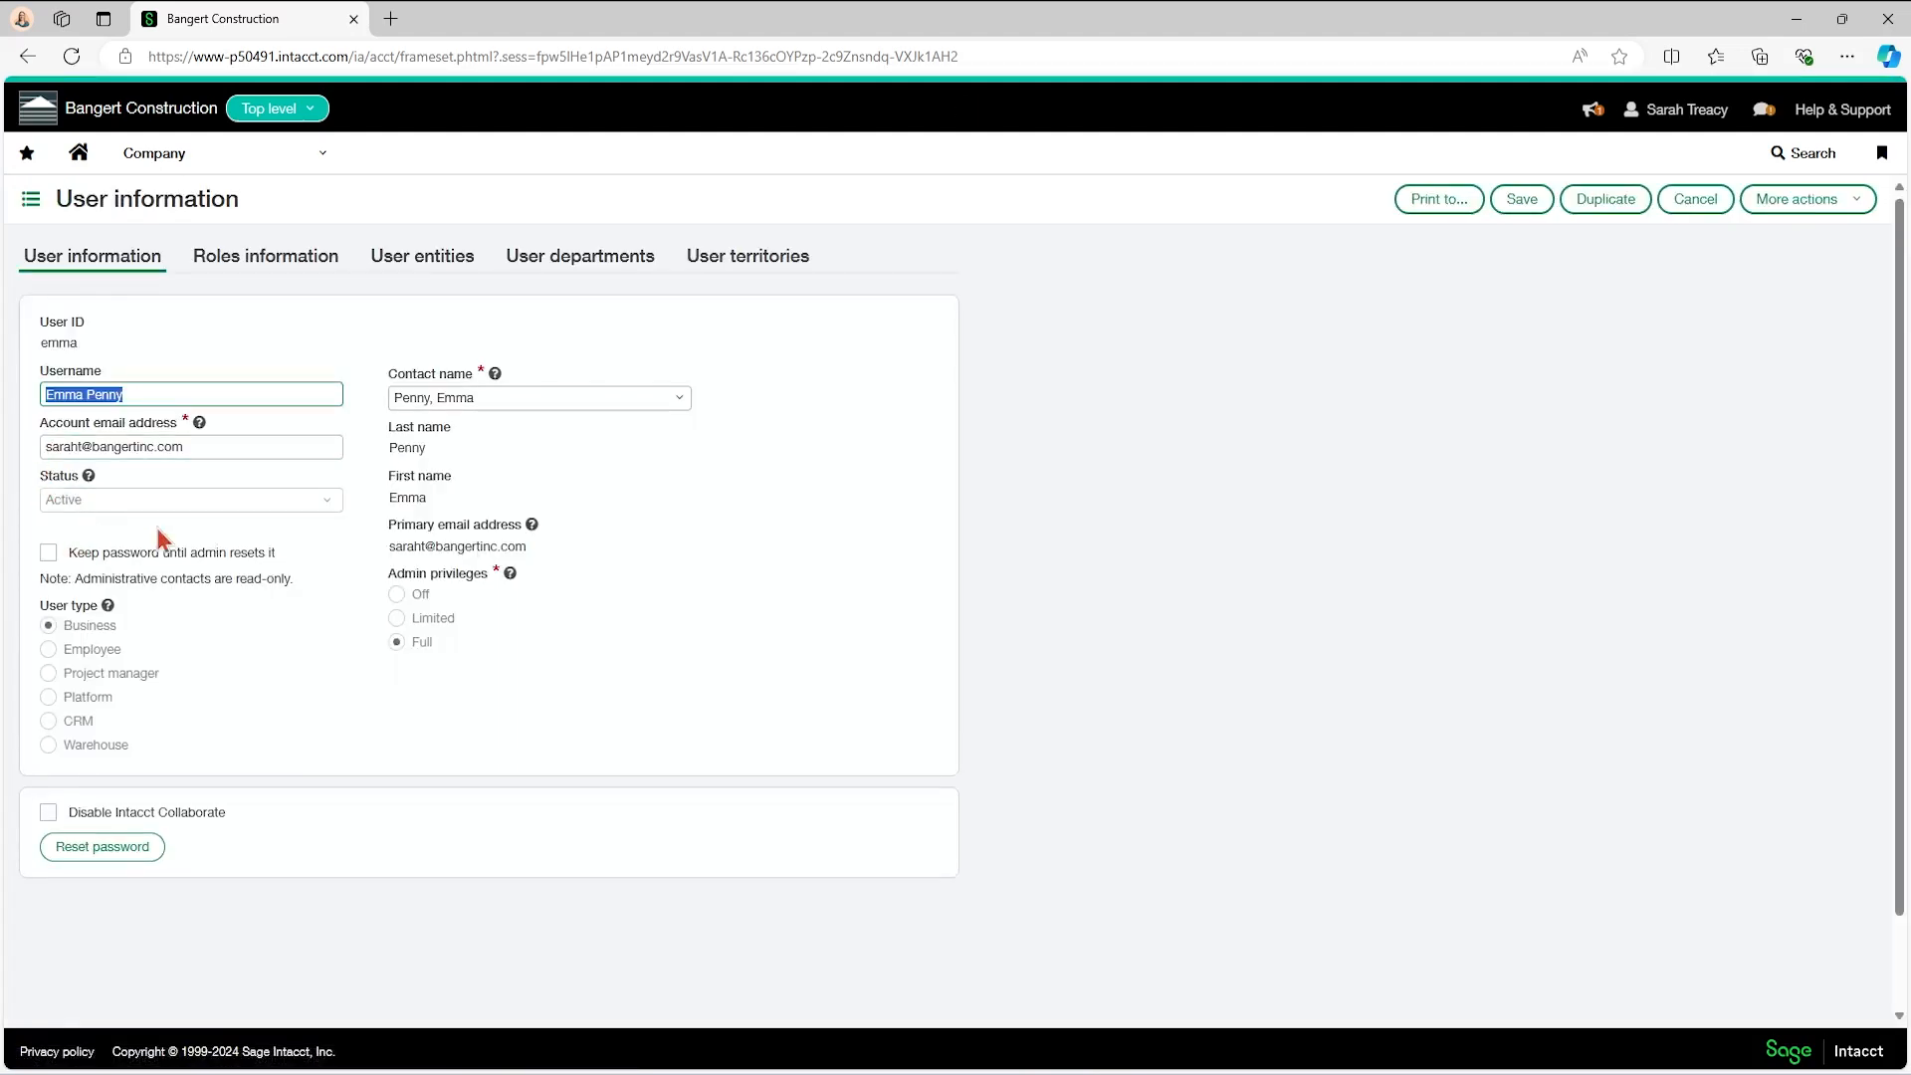
mouse_move(167, 681)
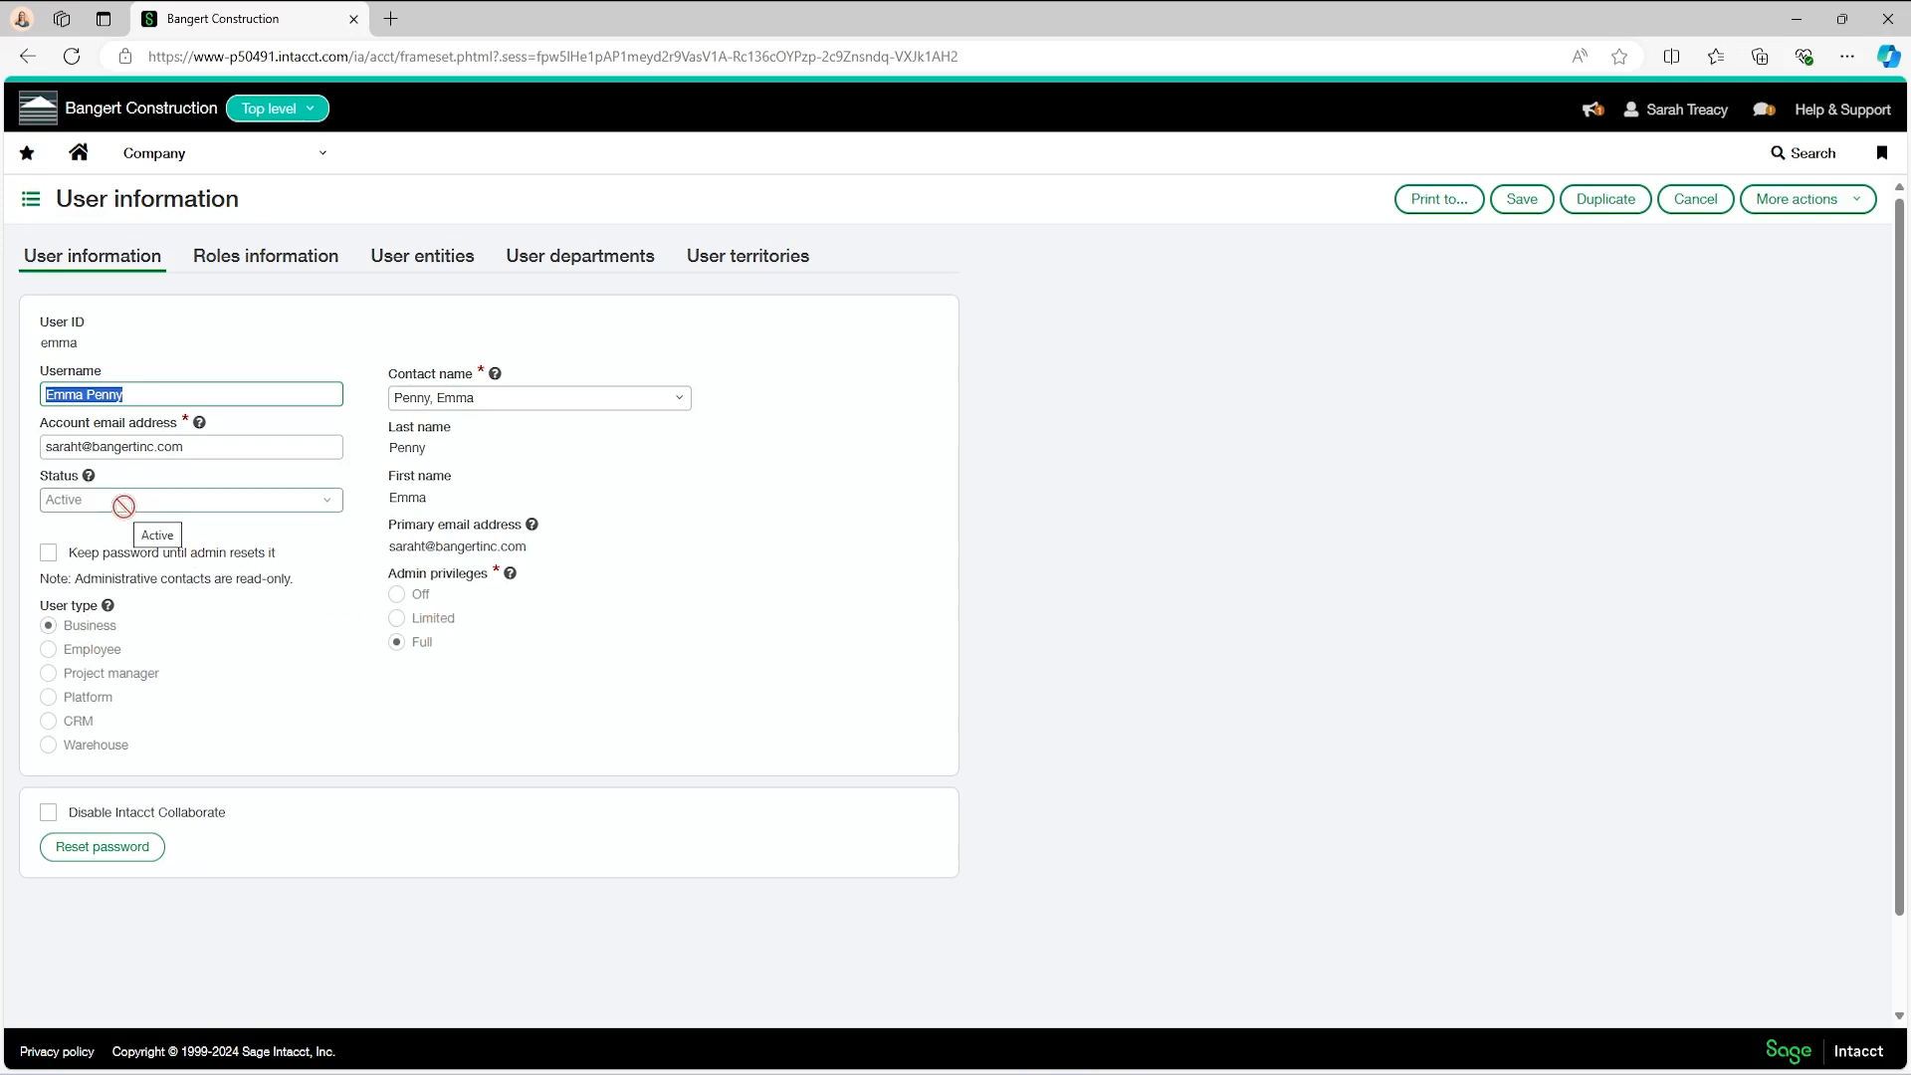
mouse_move(144, 607)
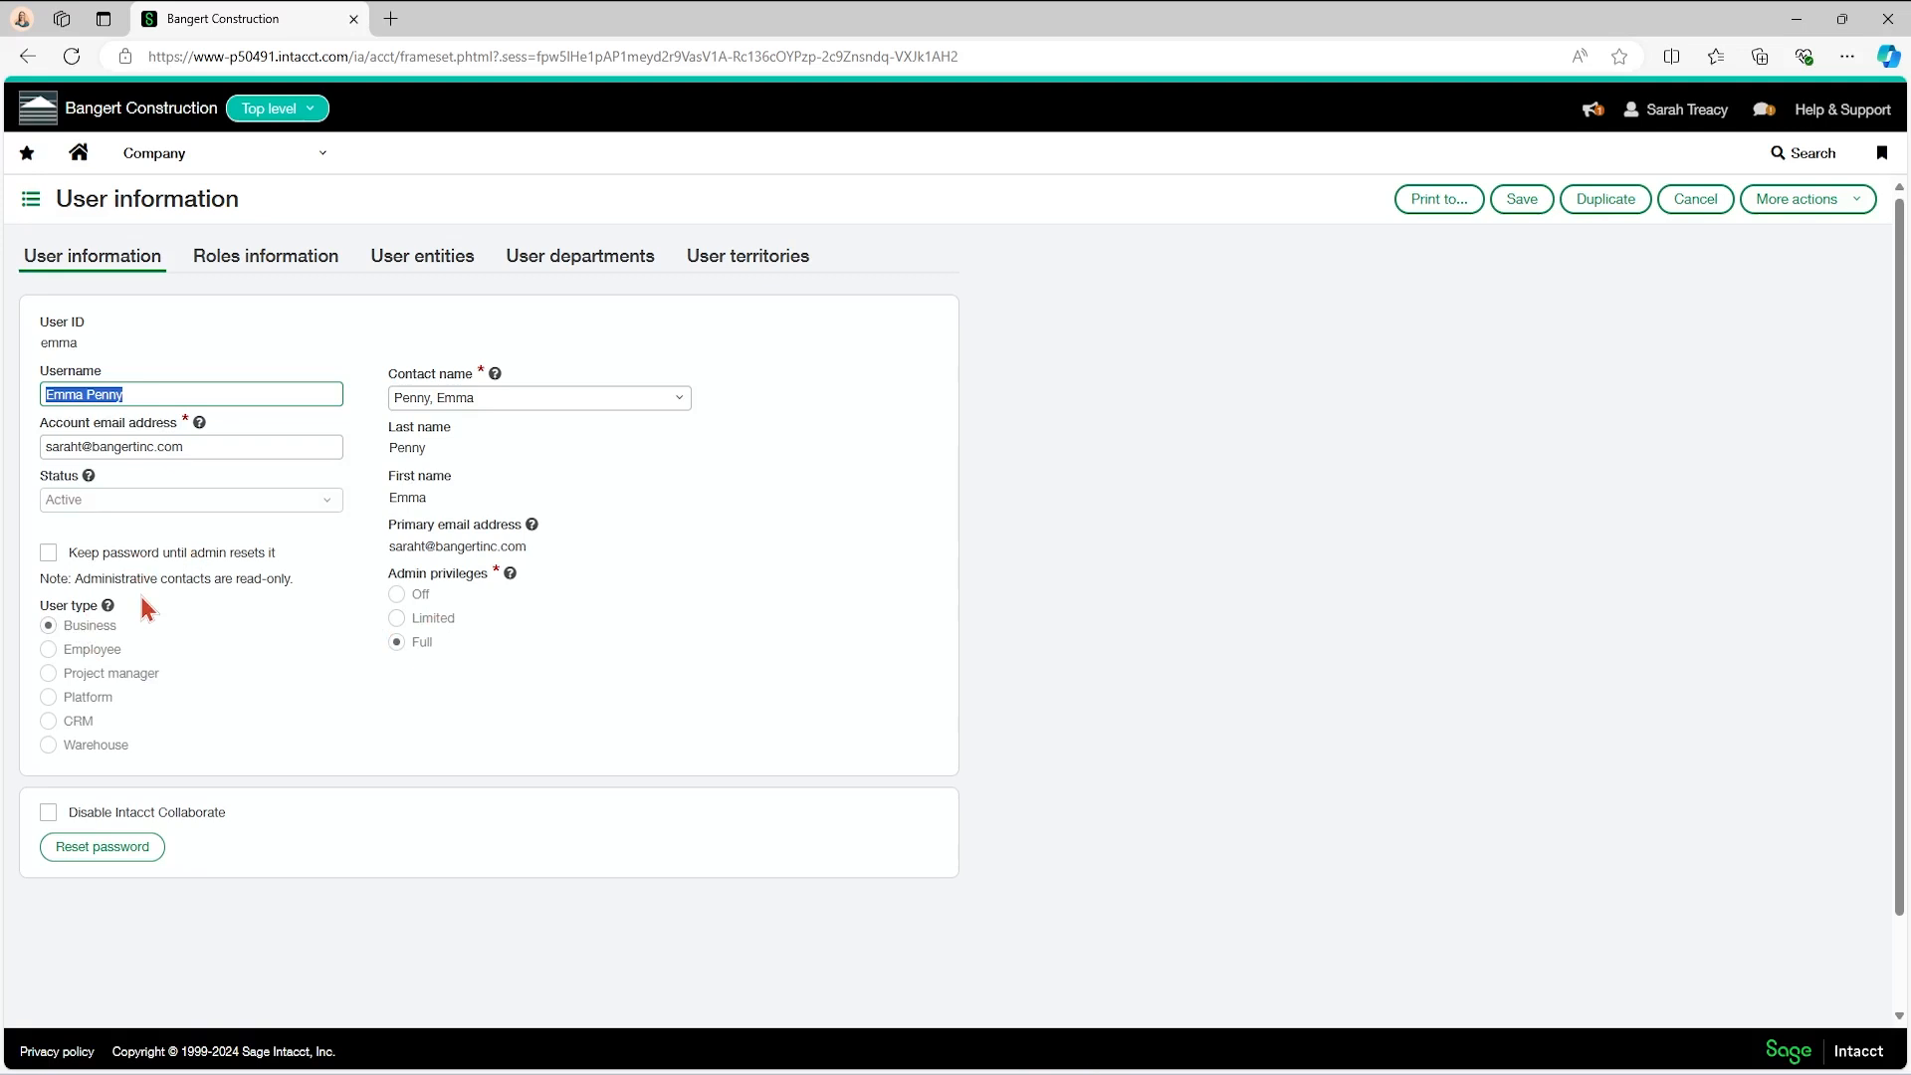
left_click(153, 154)
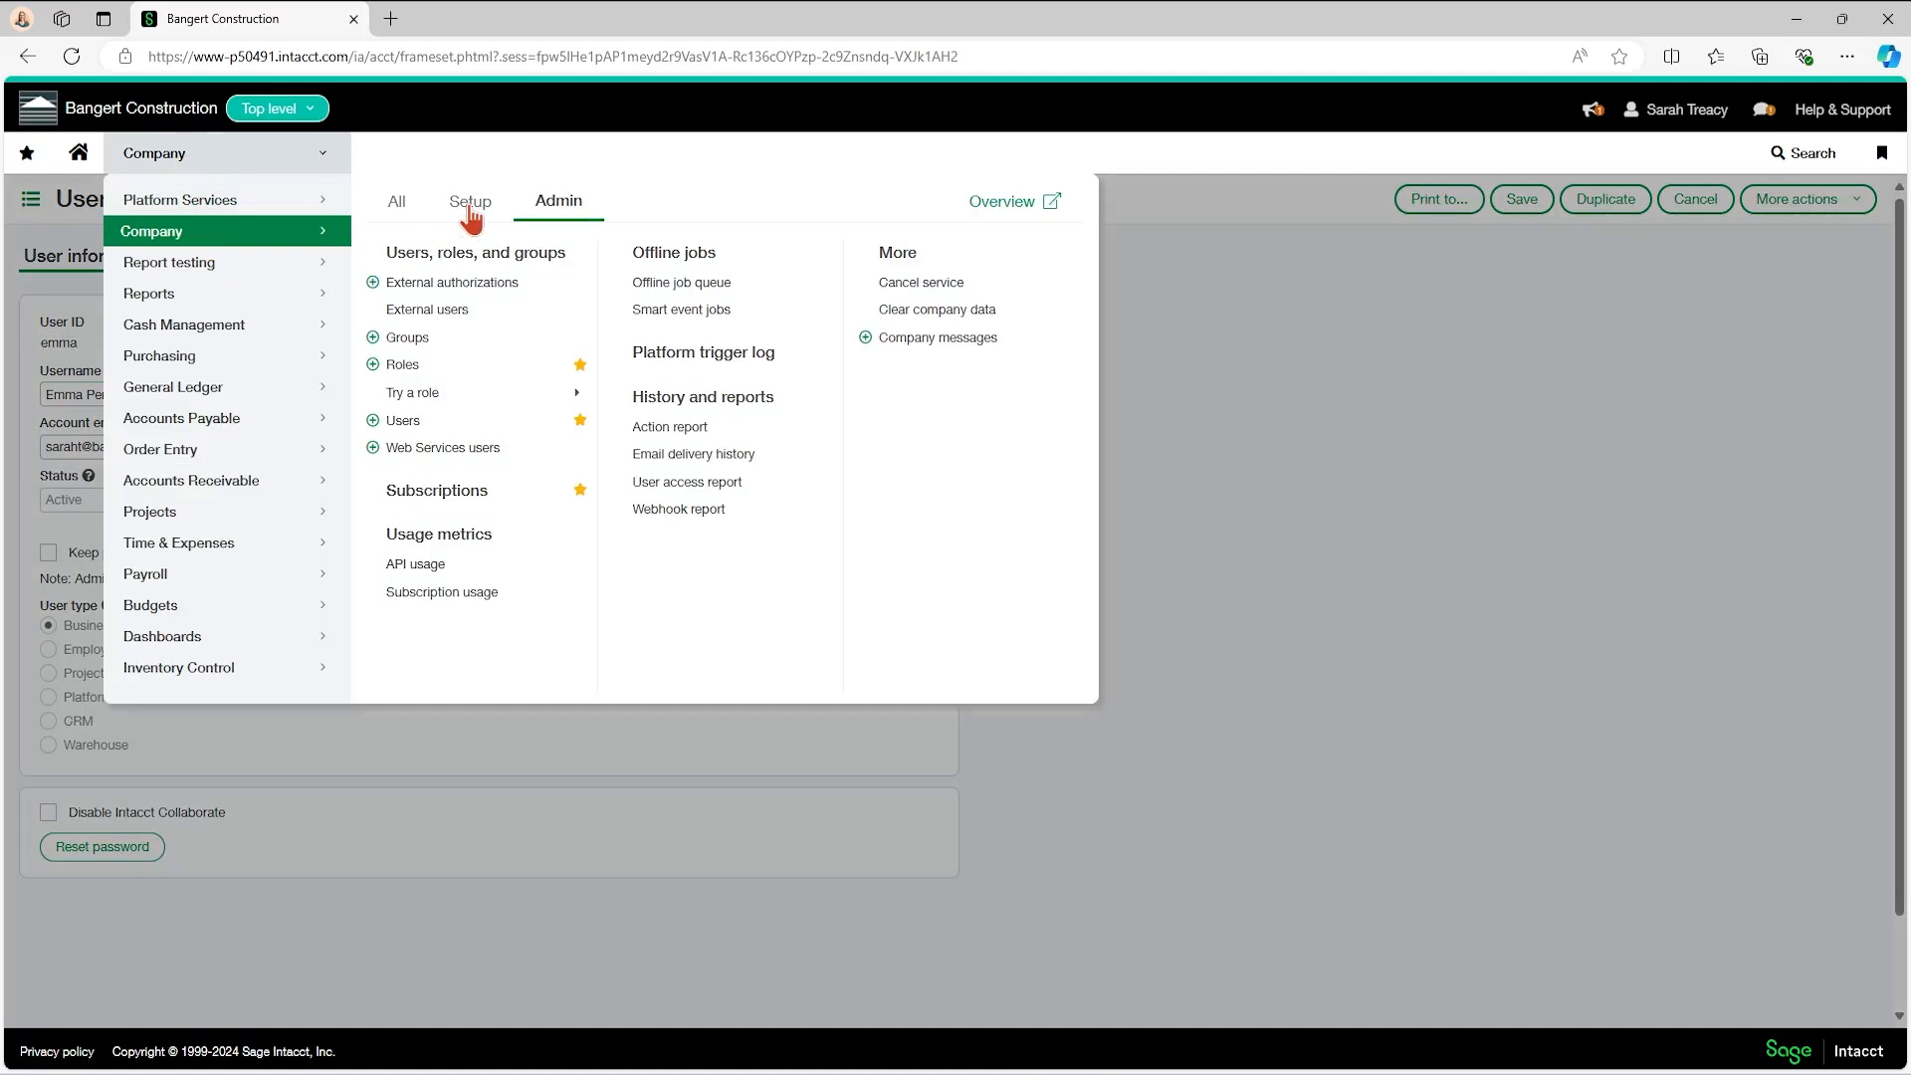
Go to the Company information page via Company > Setup > Company
left_click(470, 201)
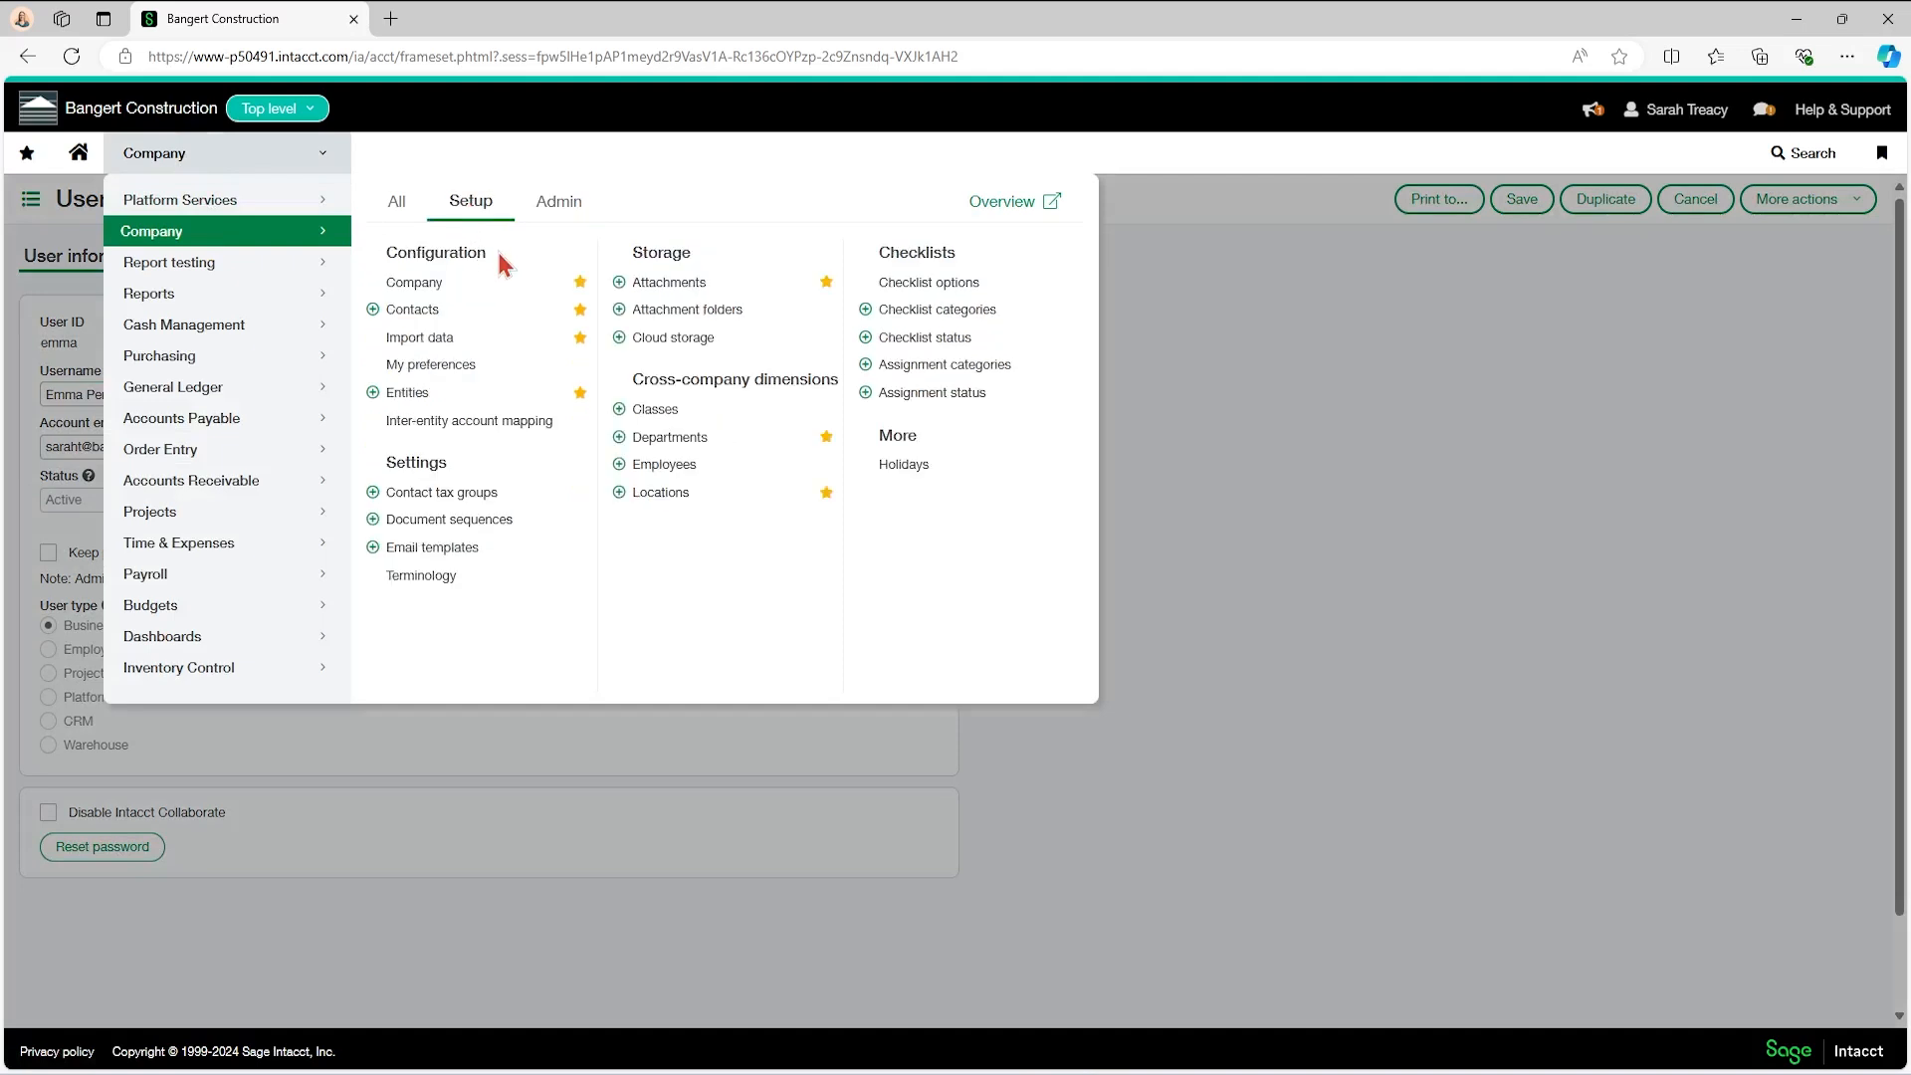
left_click(415, 280)
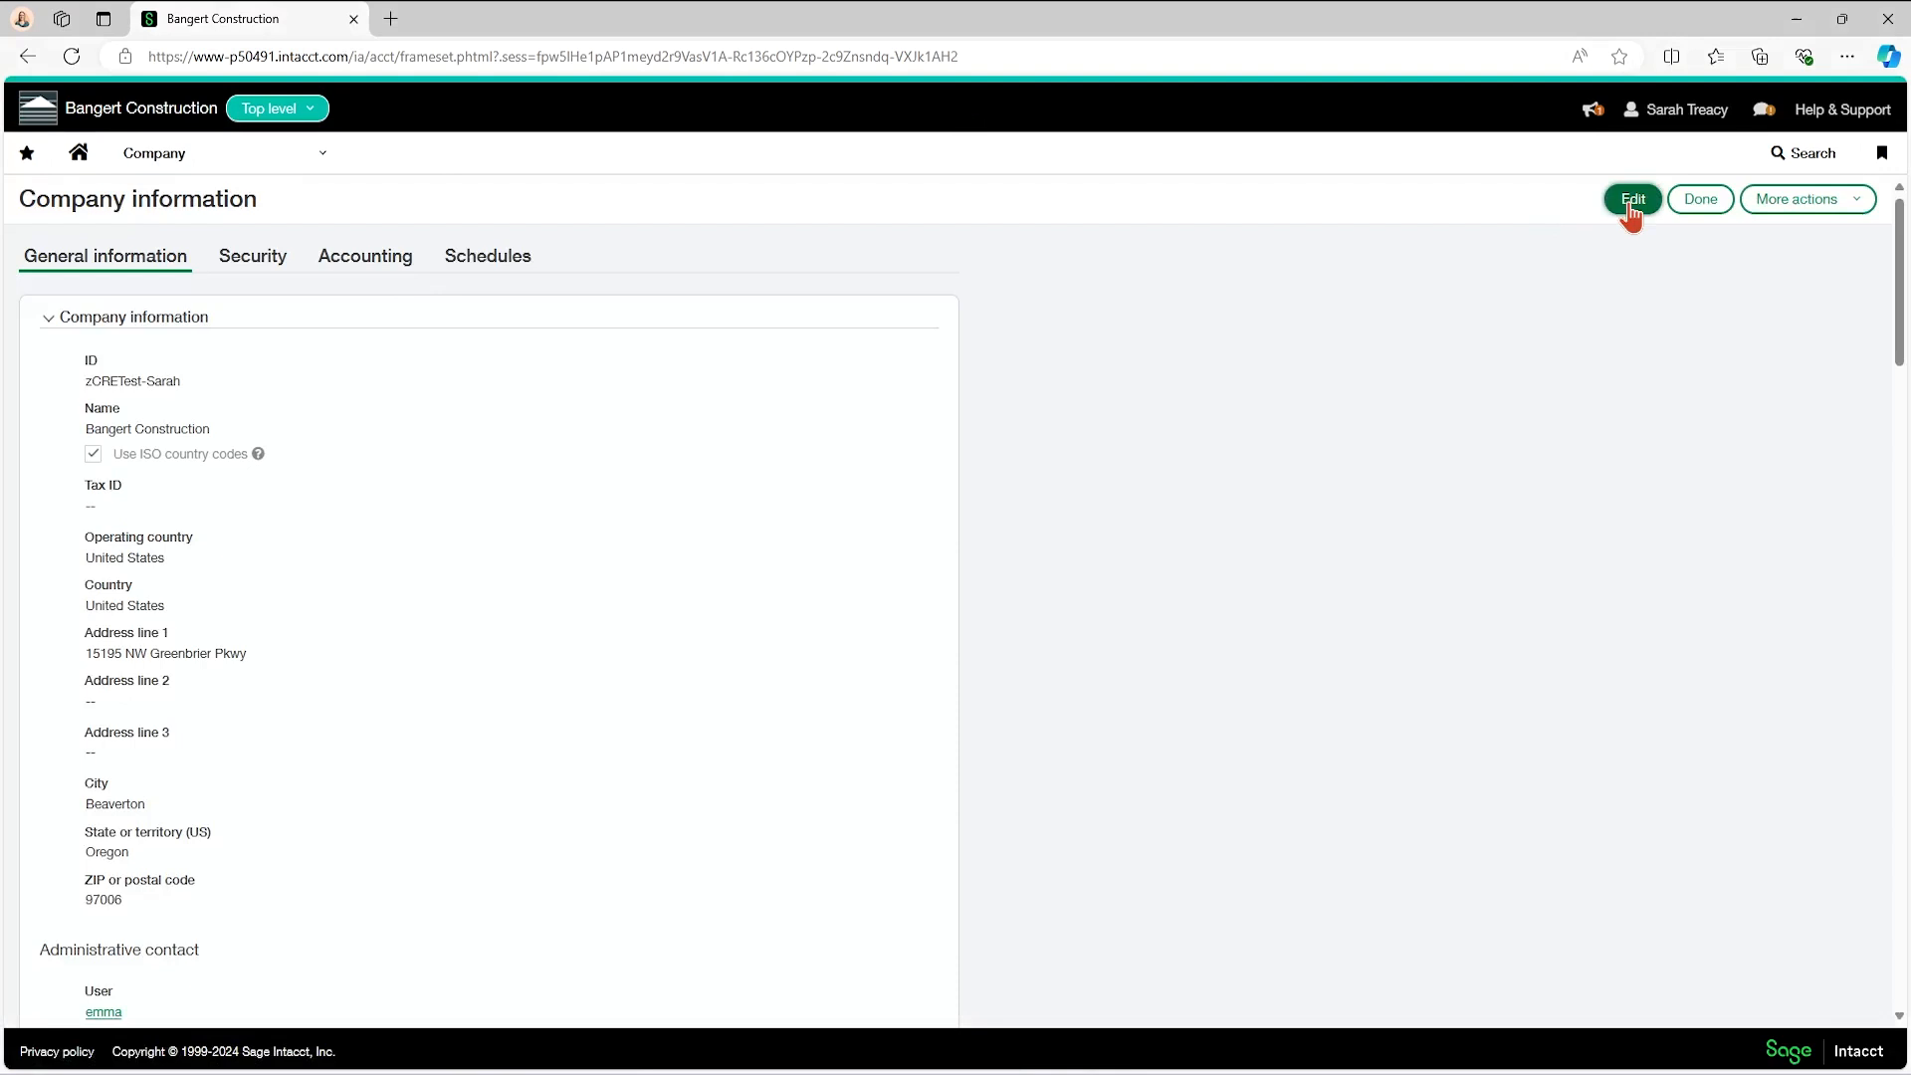
left_click(1632, 199)
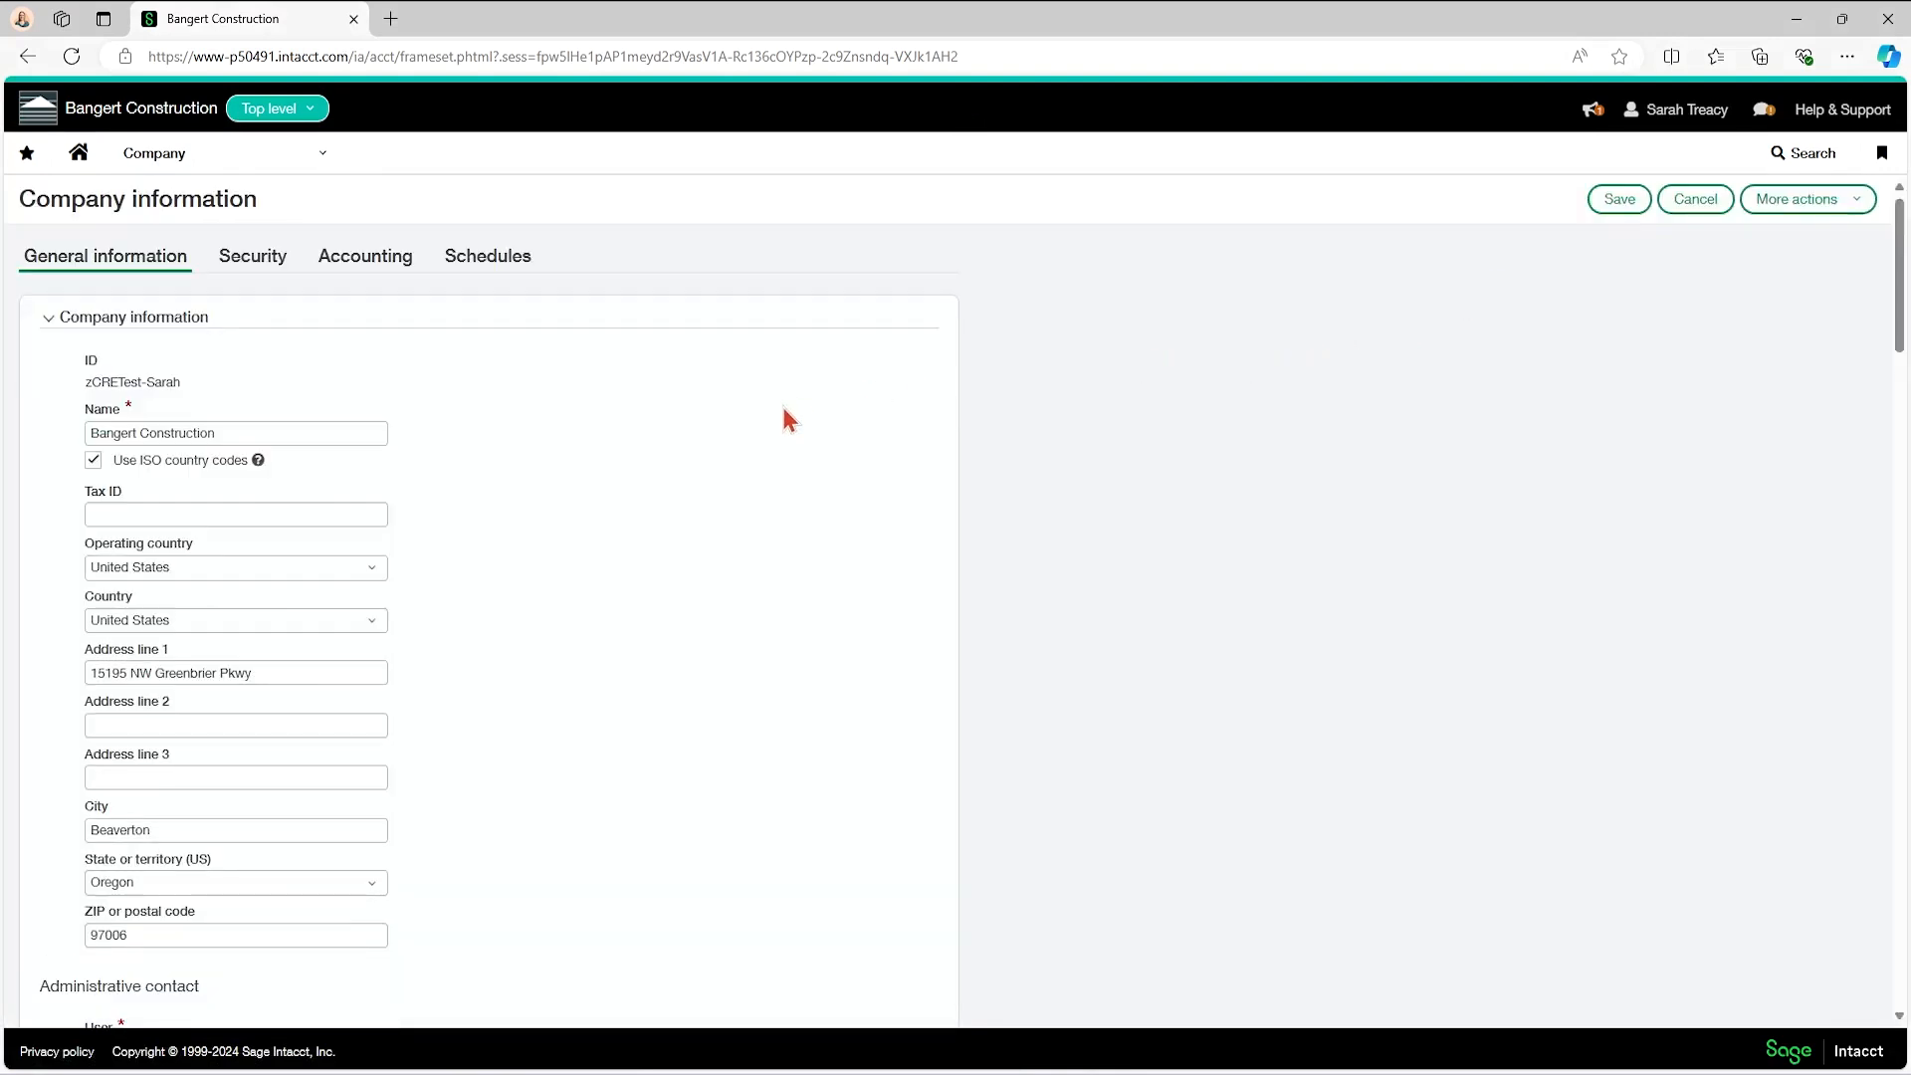
scroll("down", 3)
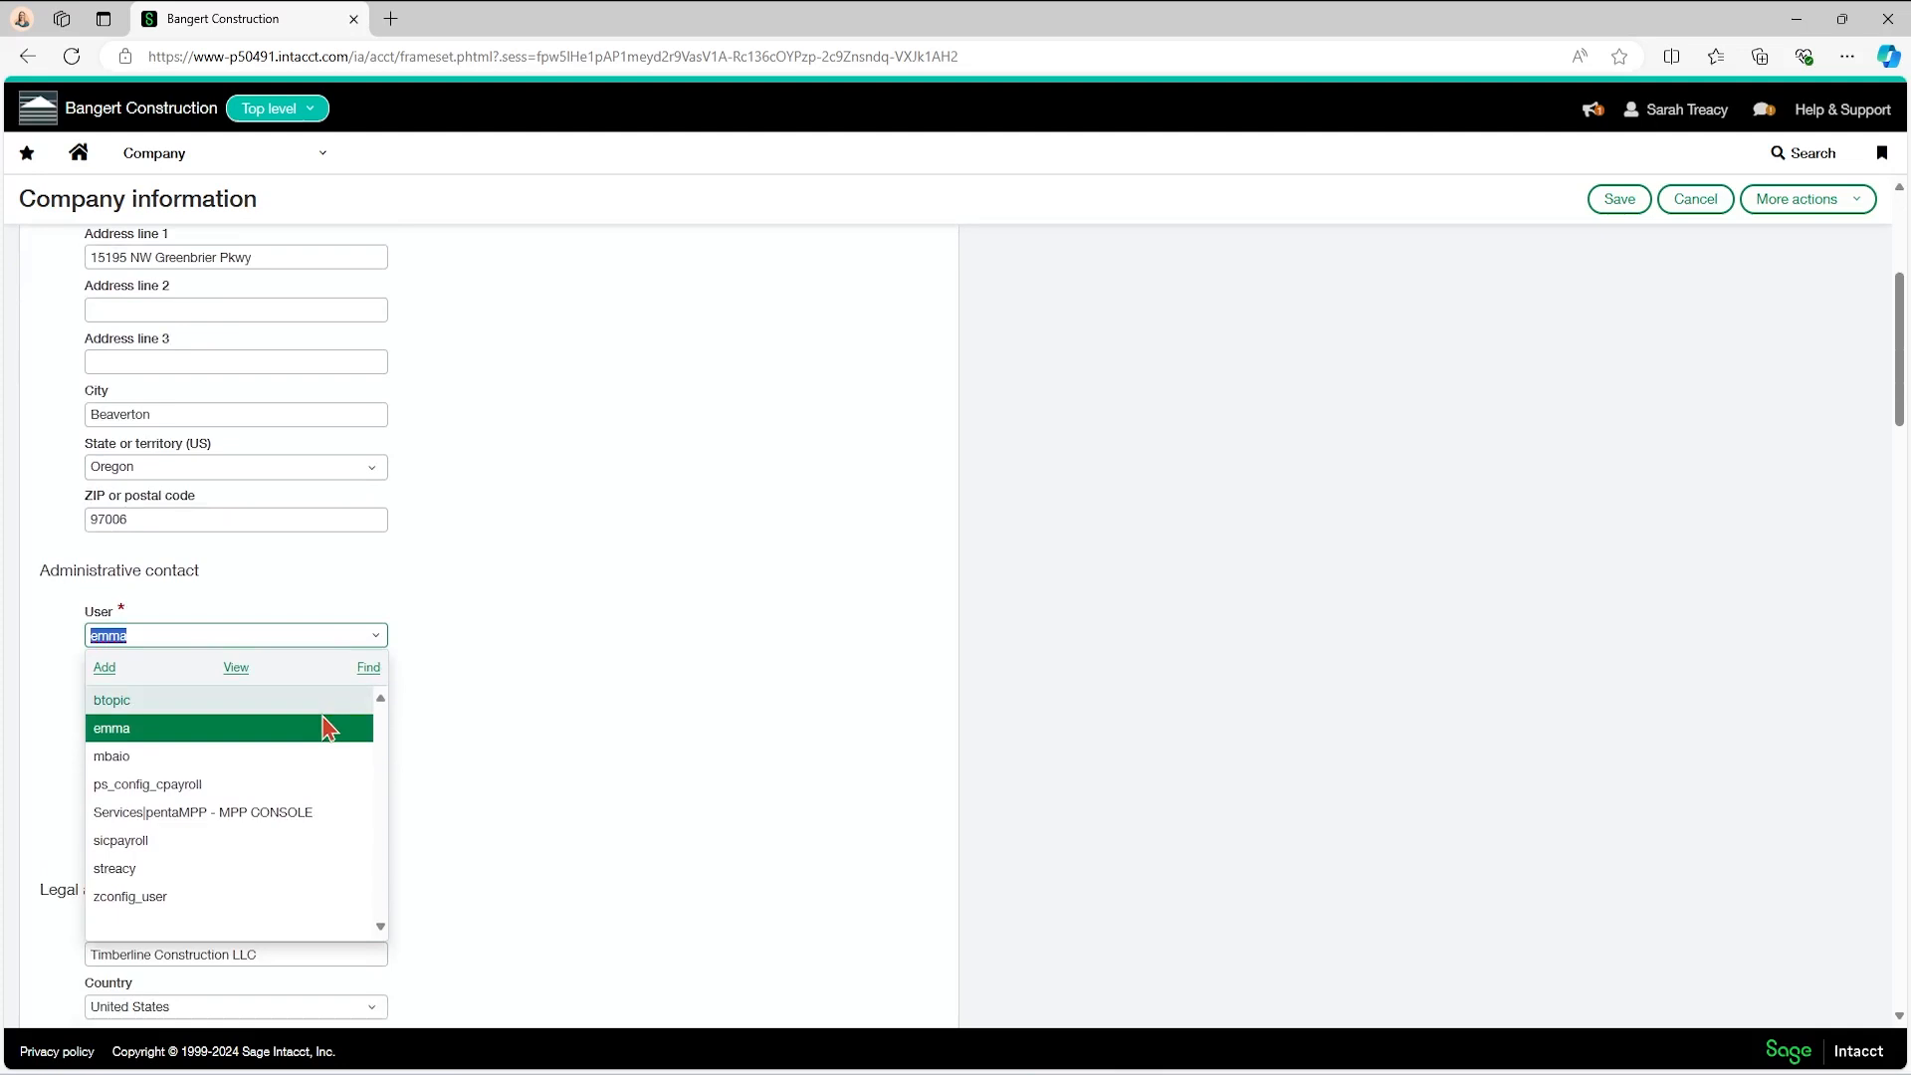
left_click(115, 868)
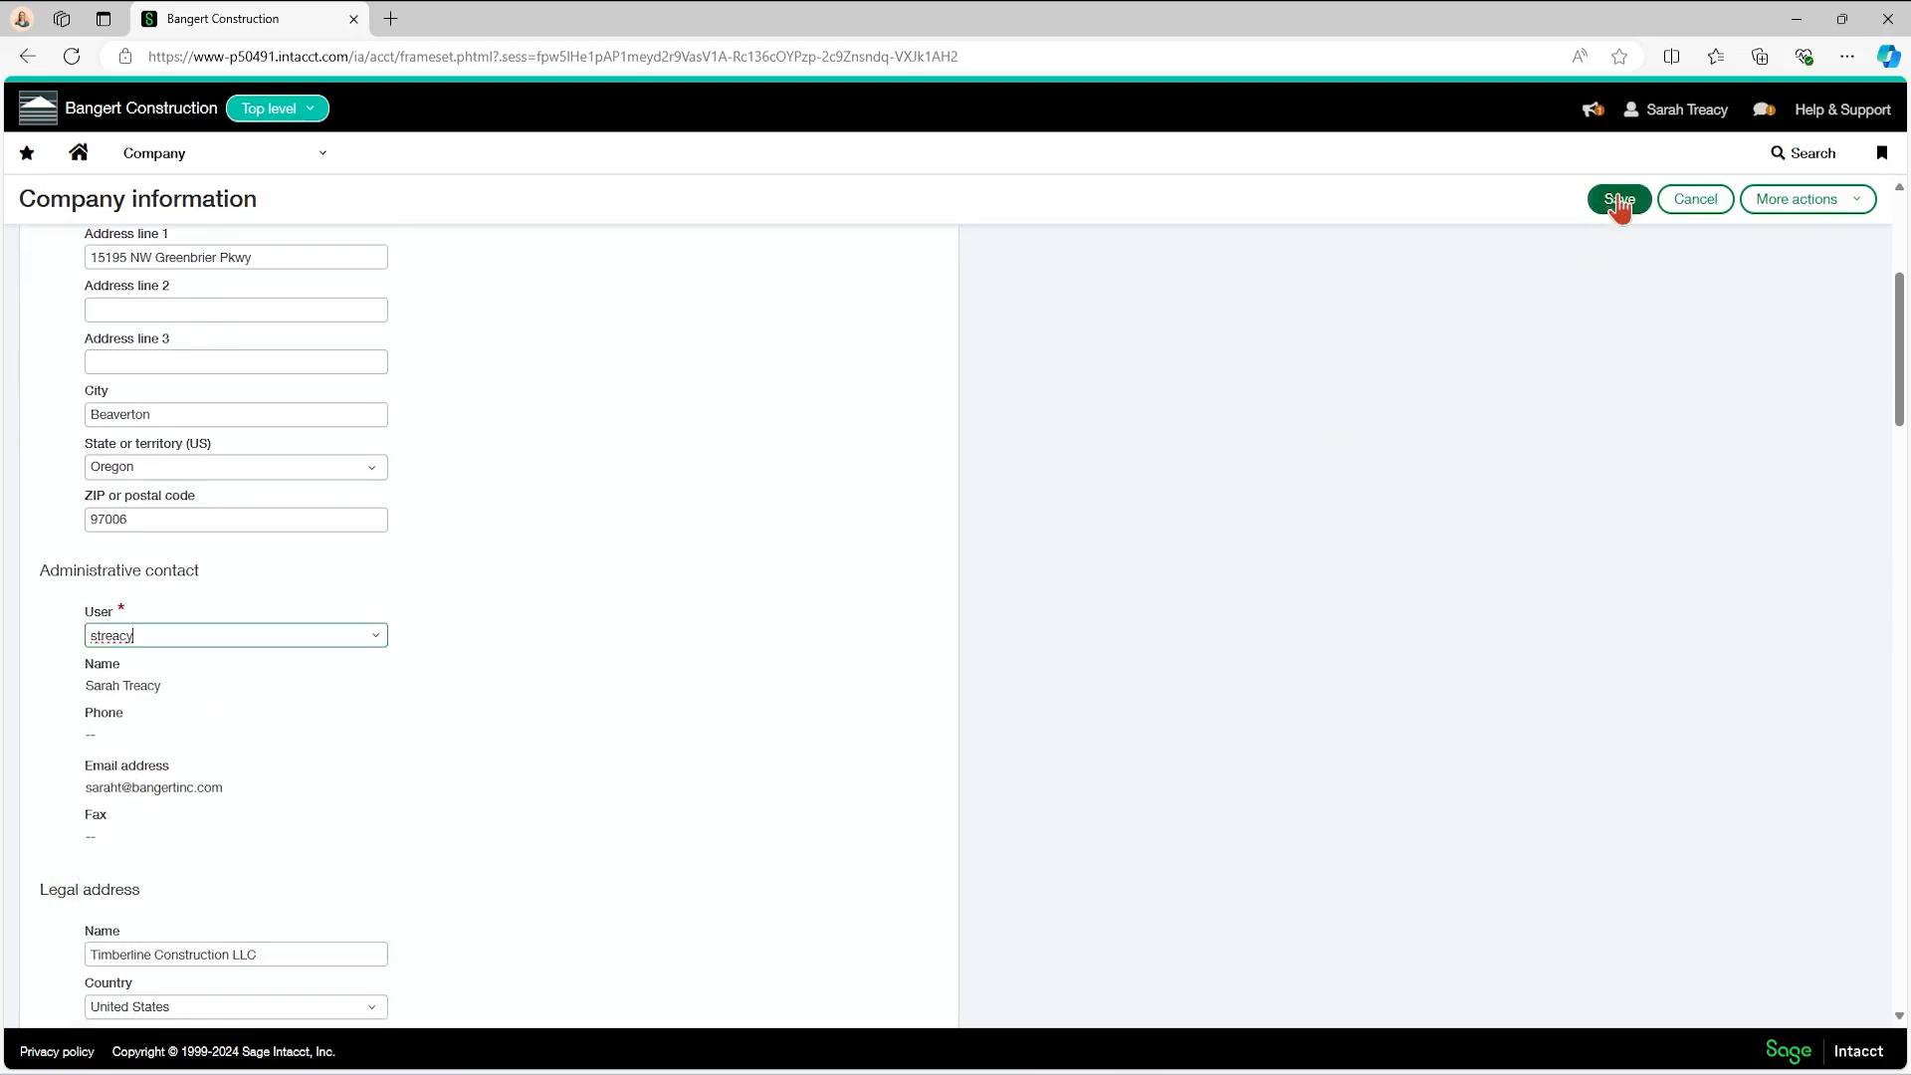
left_click(1621, 199)
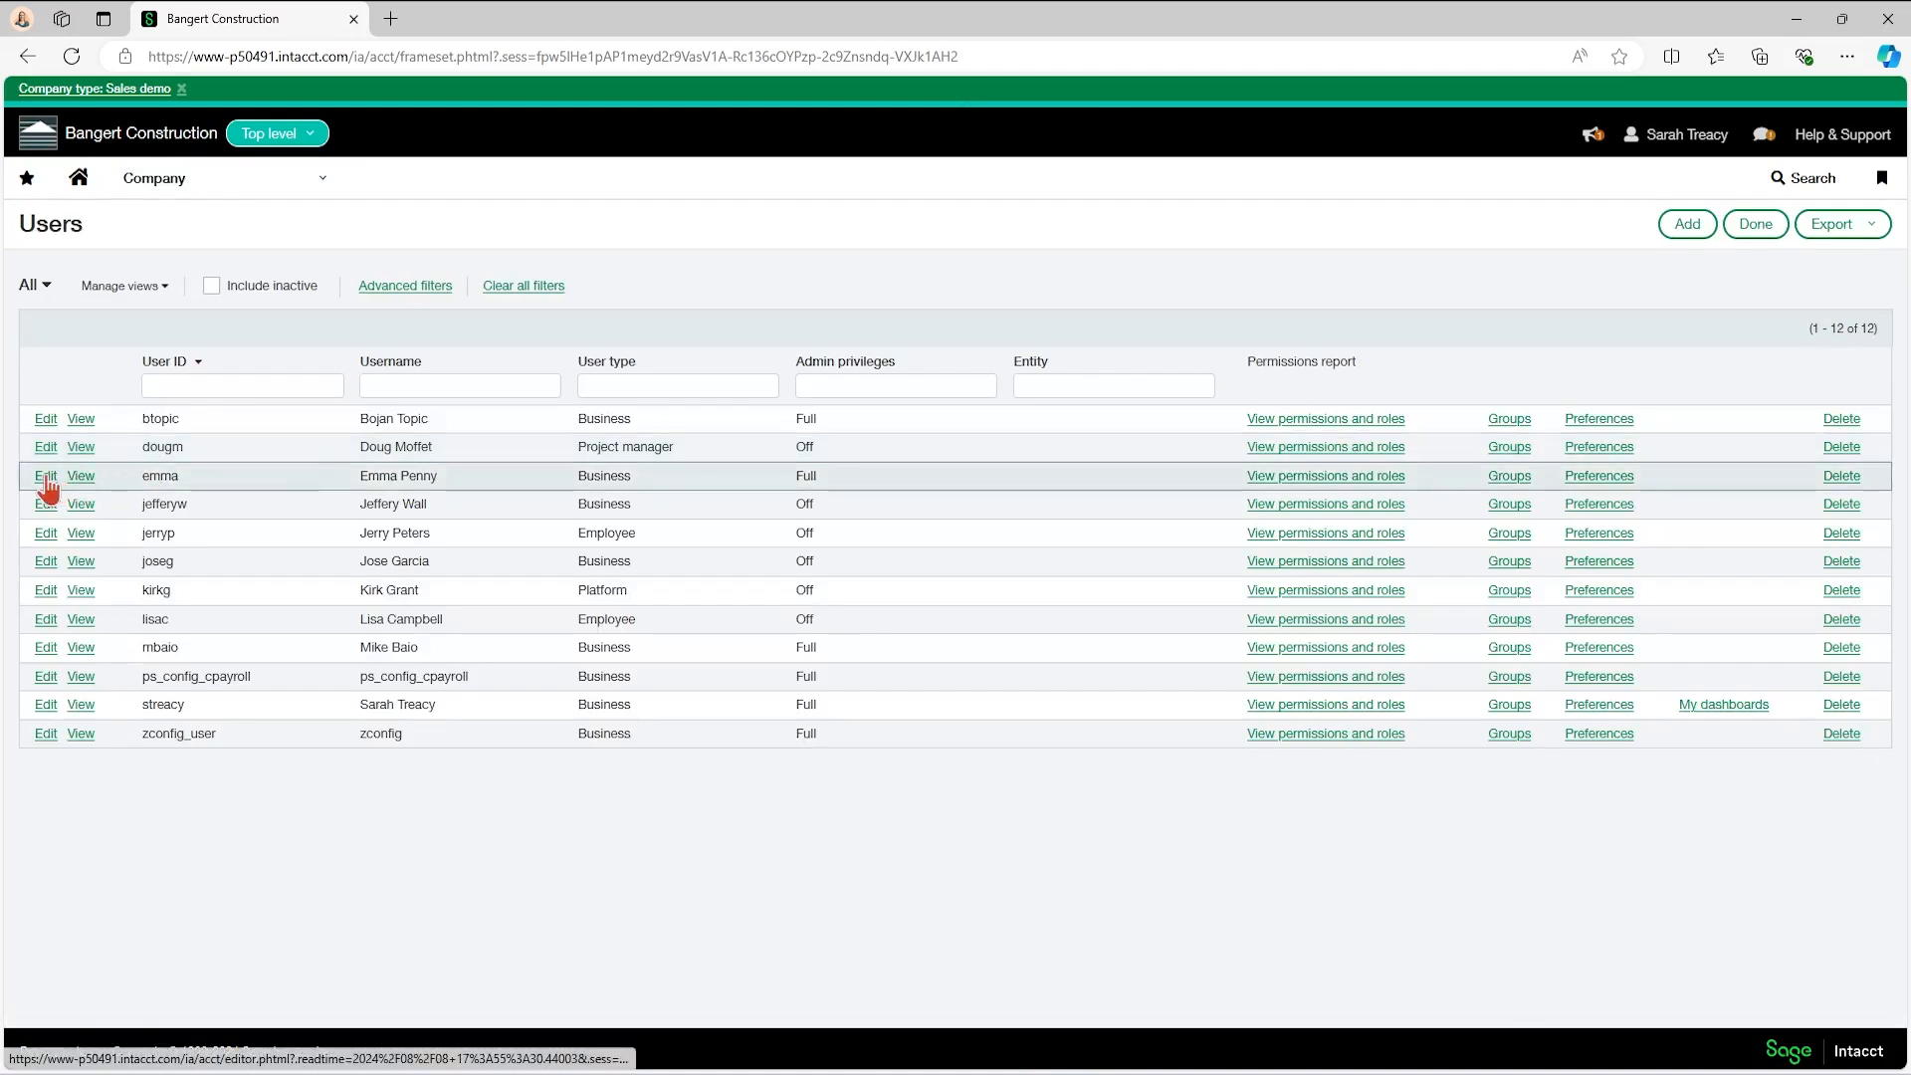
left_click(46, 476)
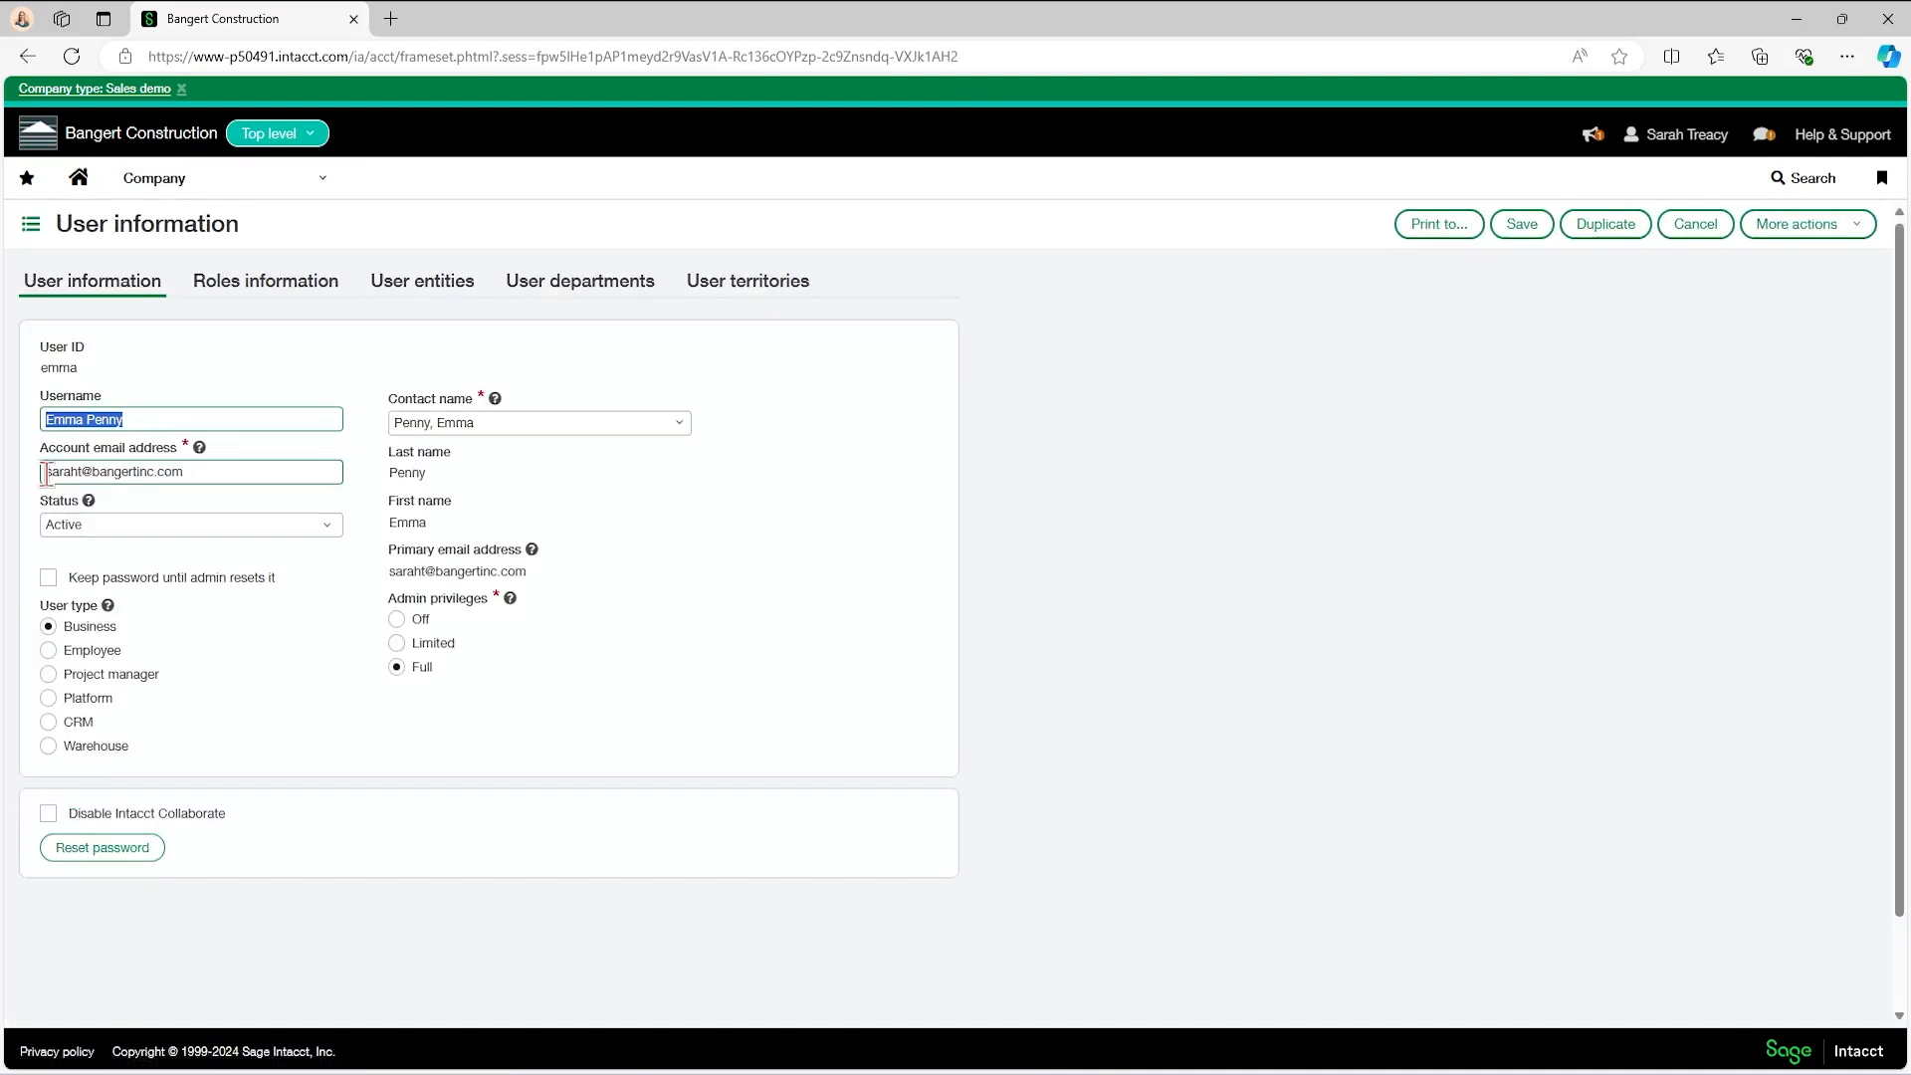
mouse_move(324, 528)
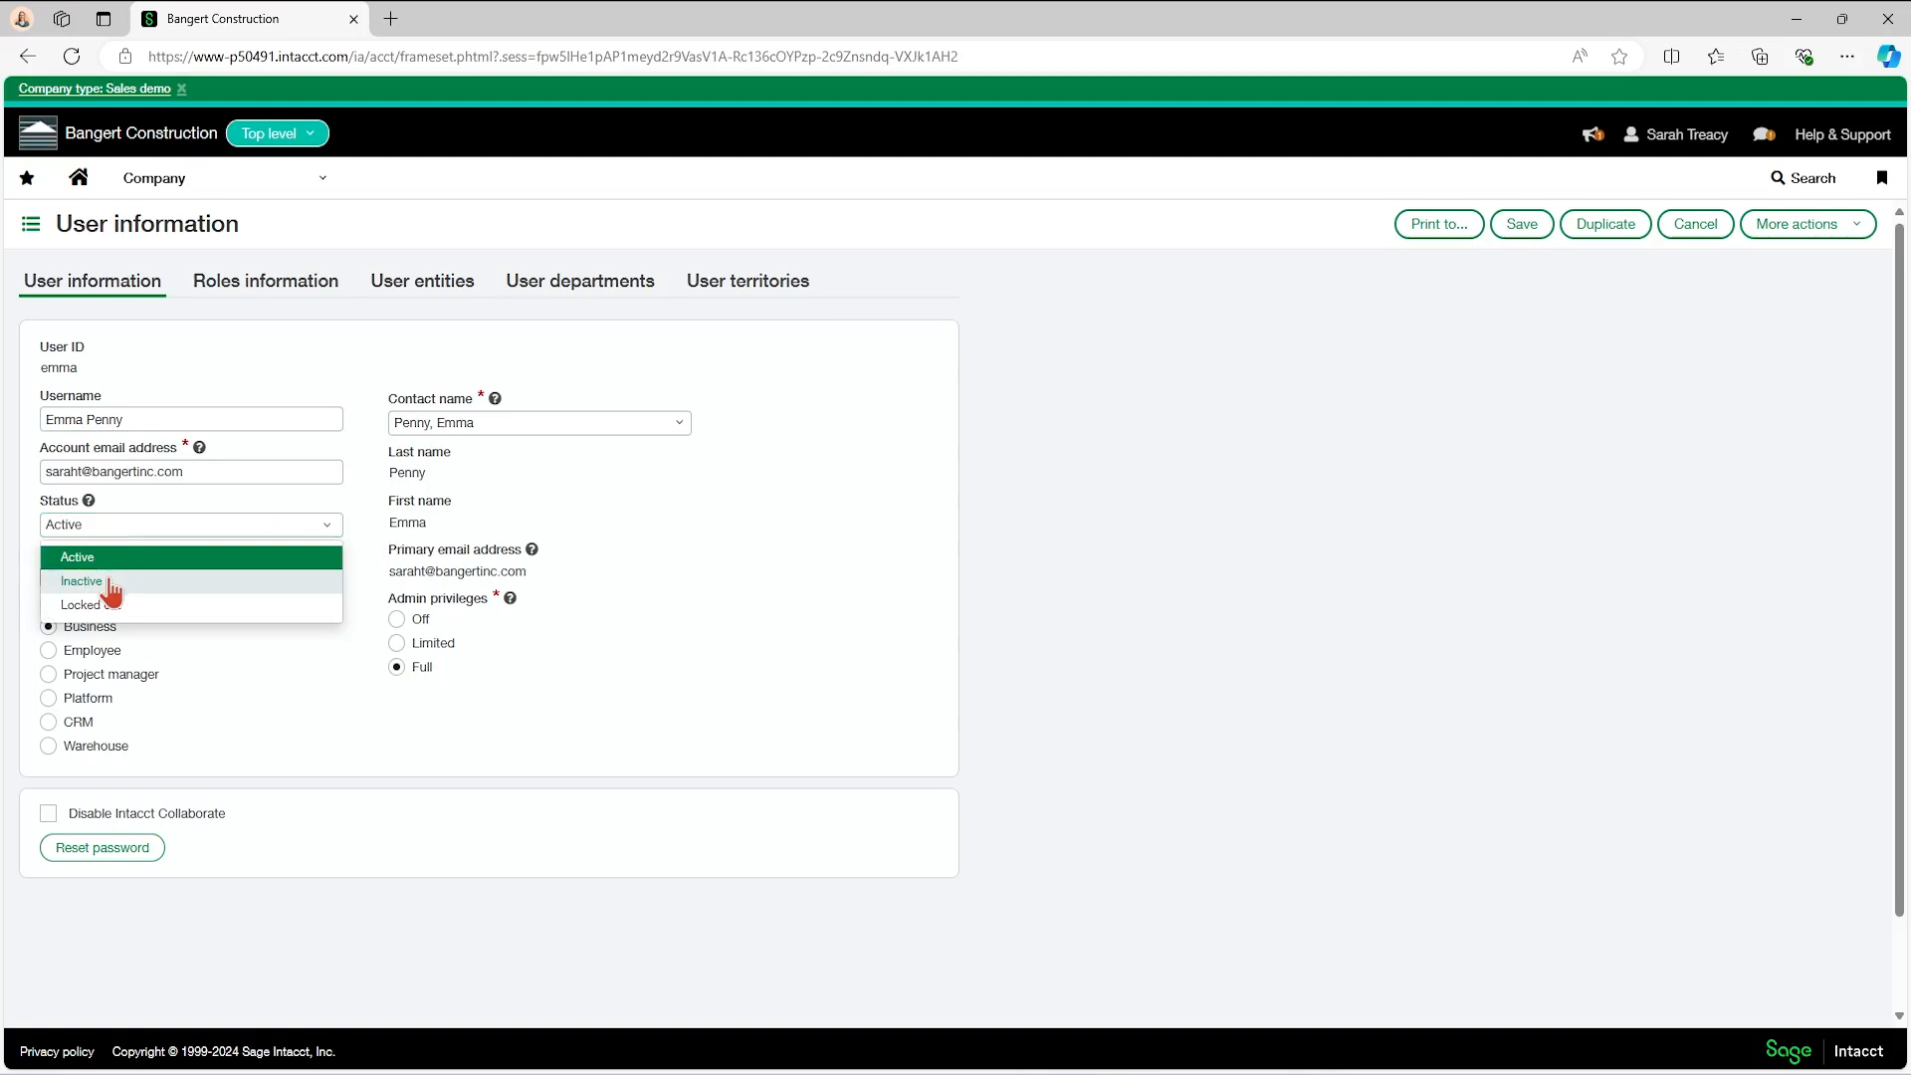
left_click(81, 581)
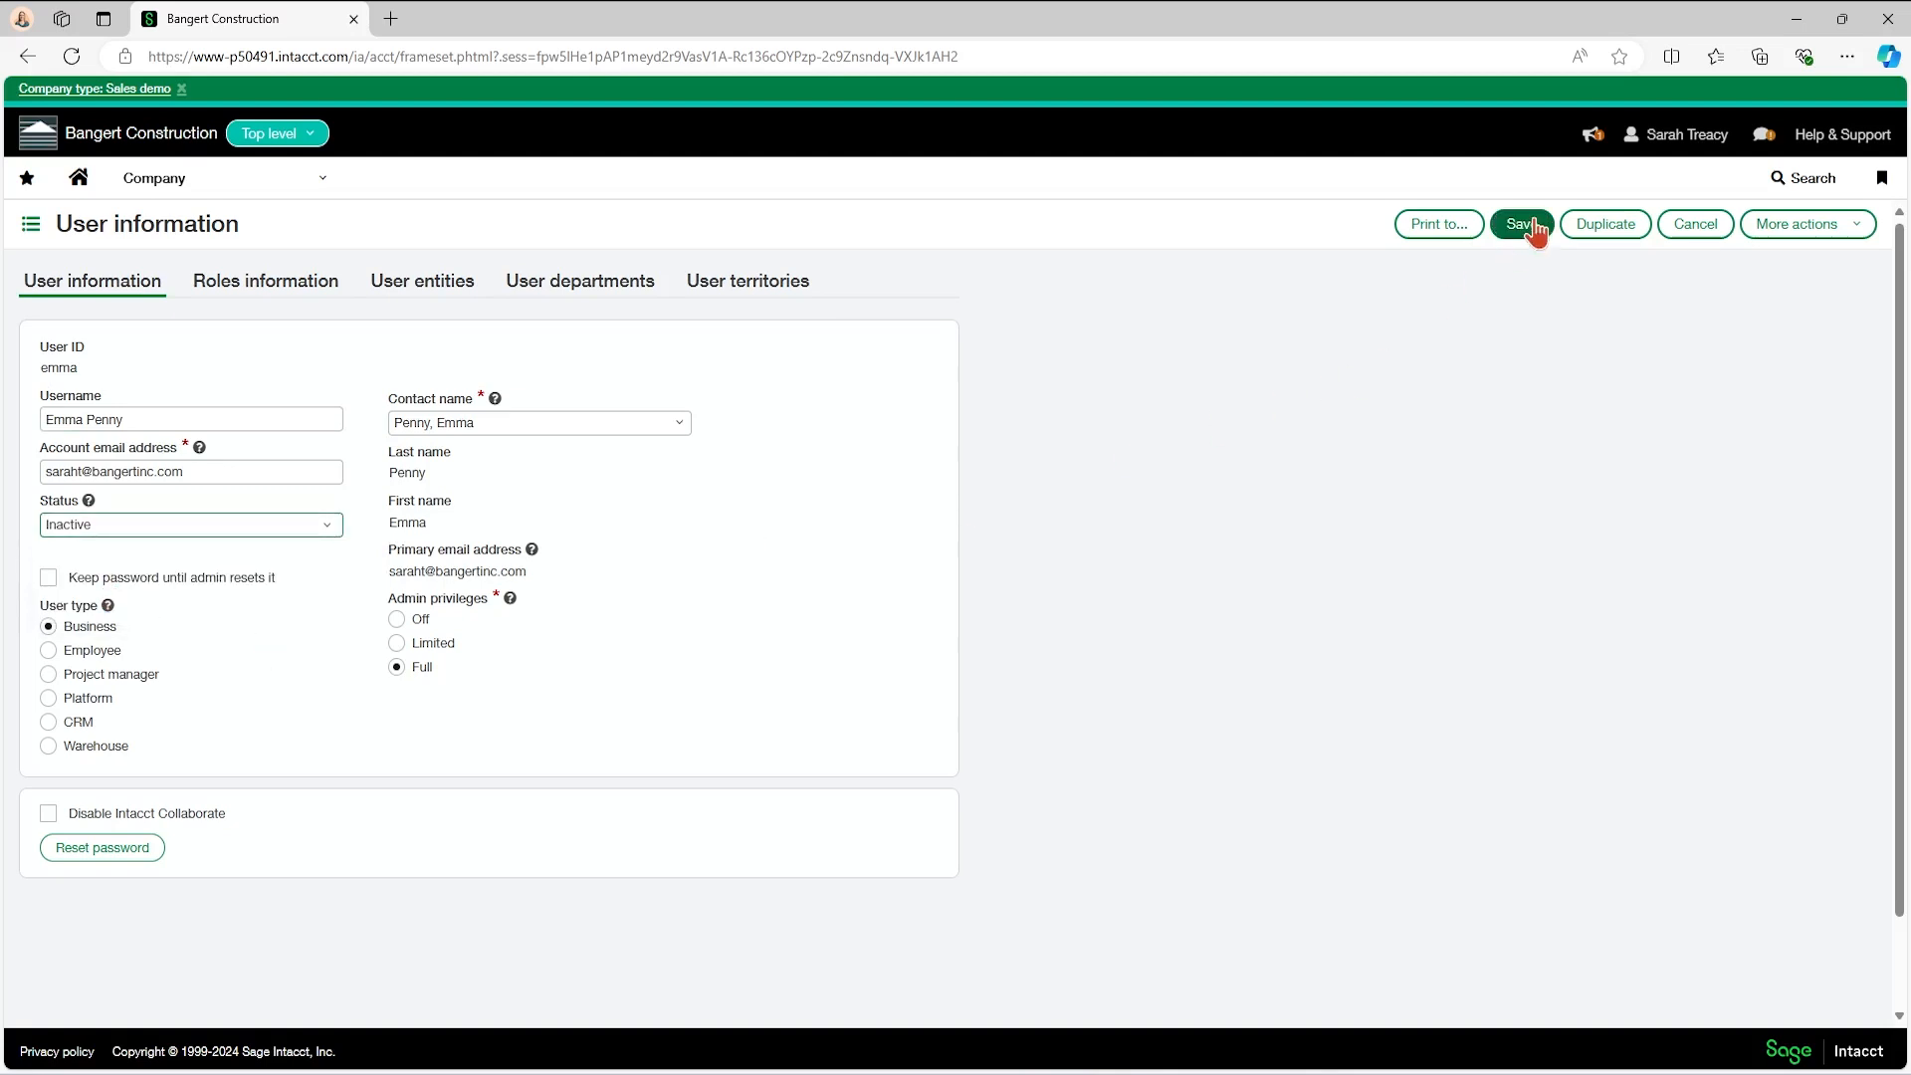
left_click(1521, 225)
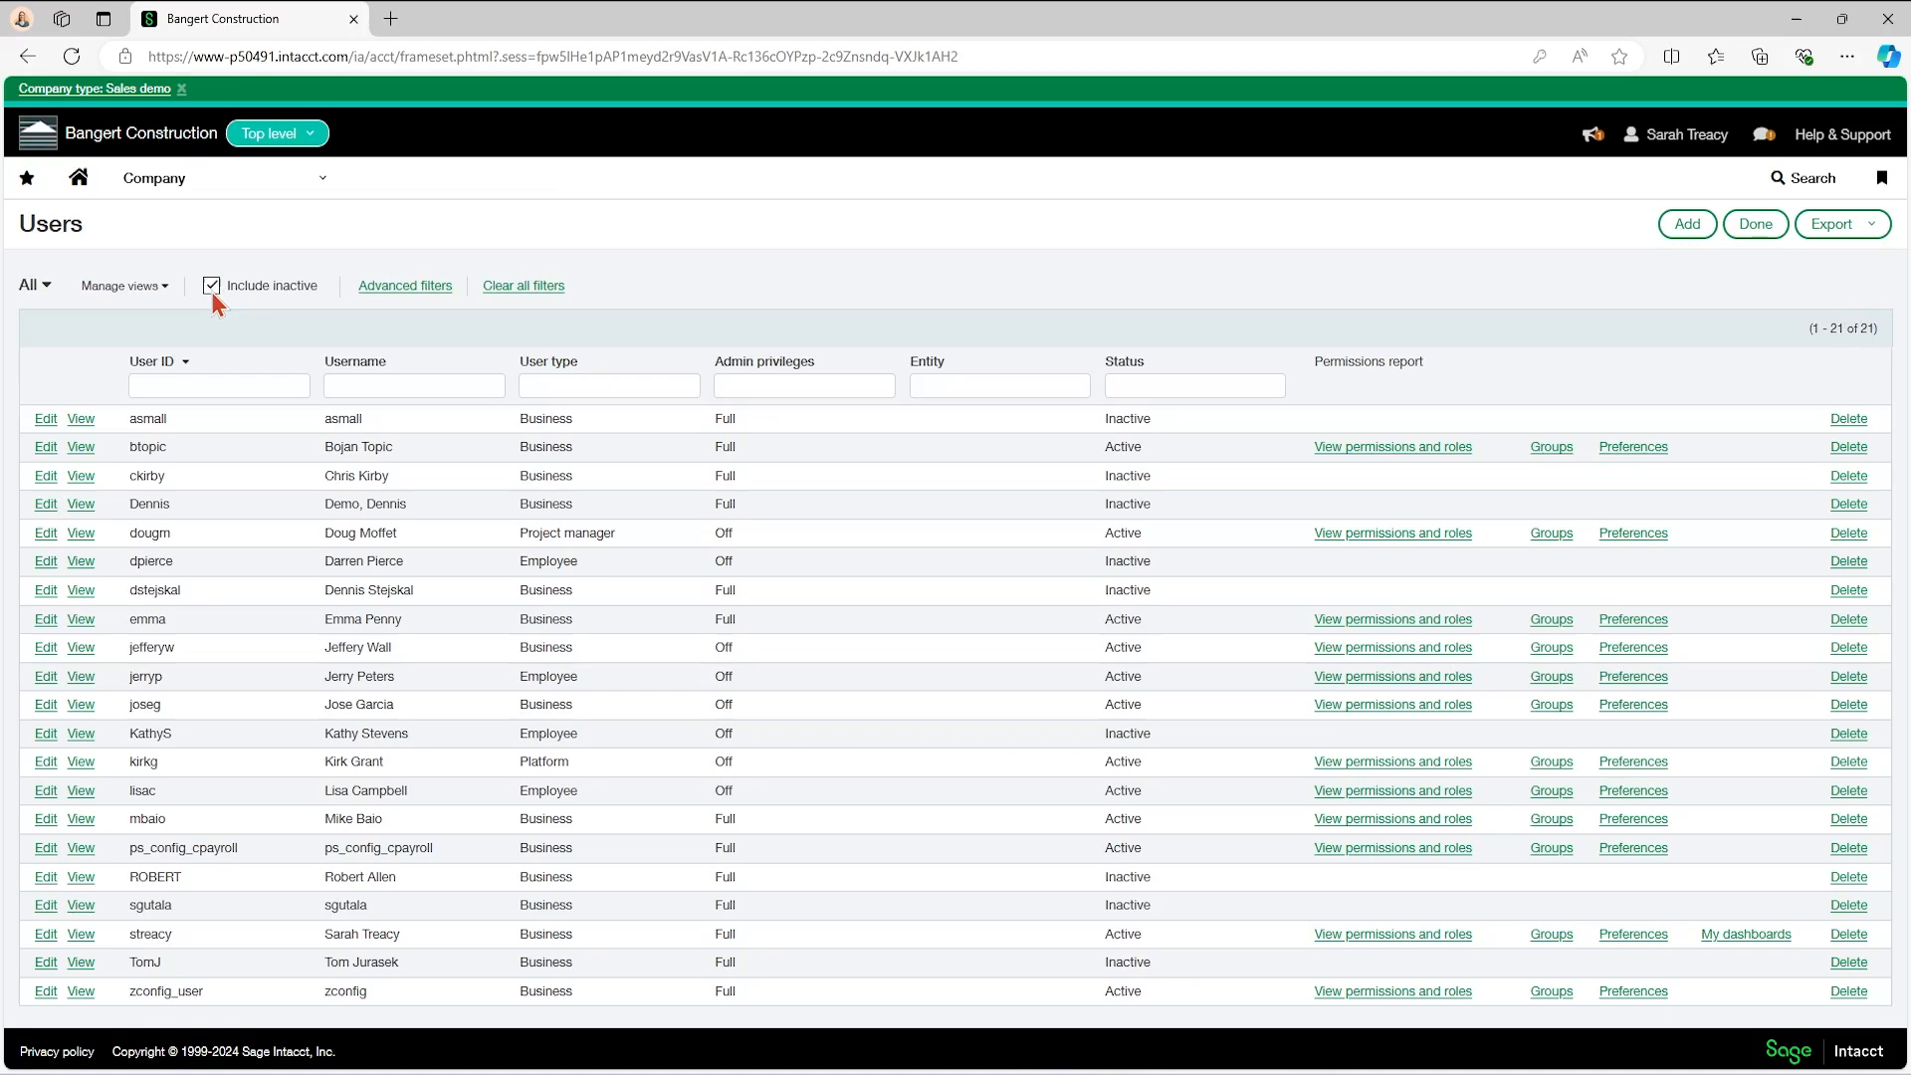
Uncheck Include inactive so the list shows only the twelve active users
left_click(211, 285)
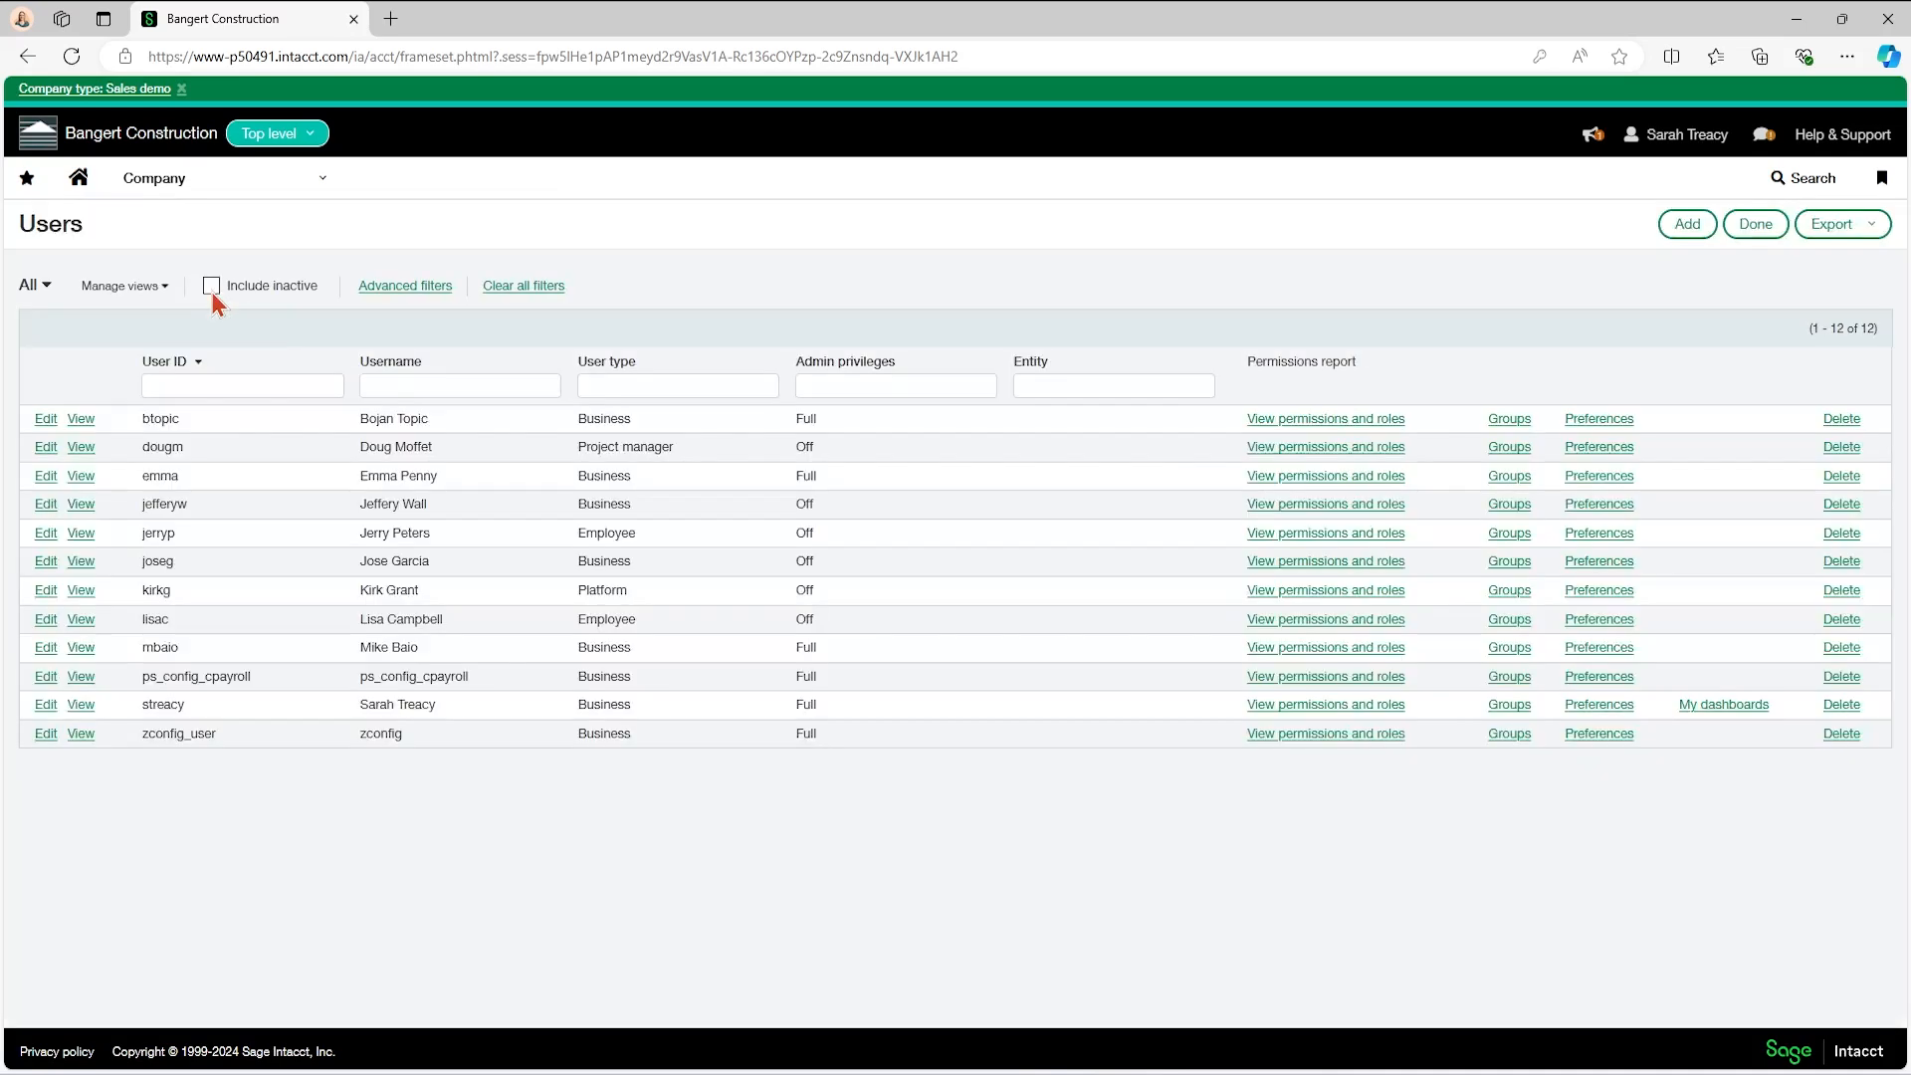
mouse_move(850, 860)
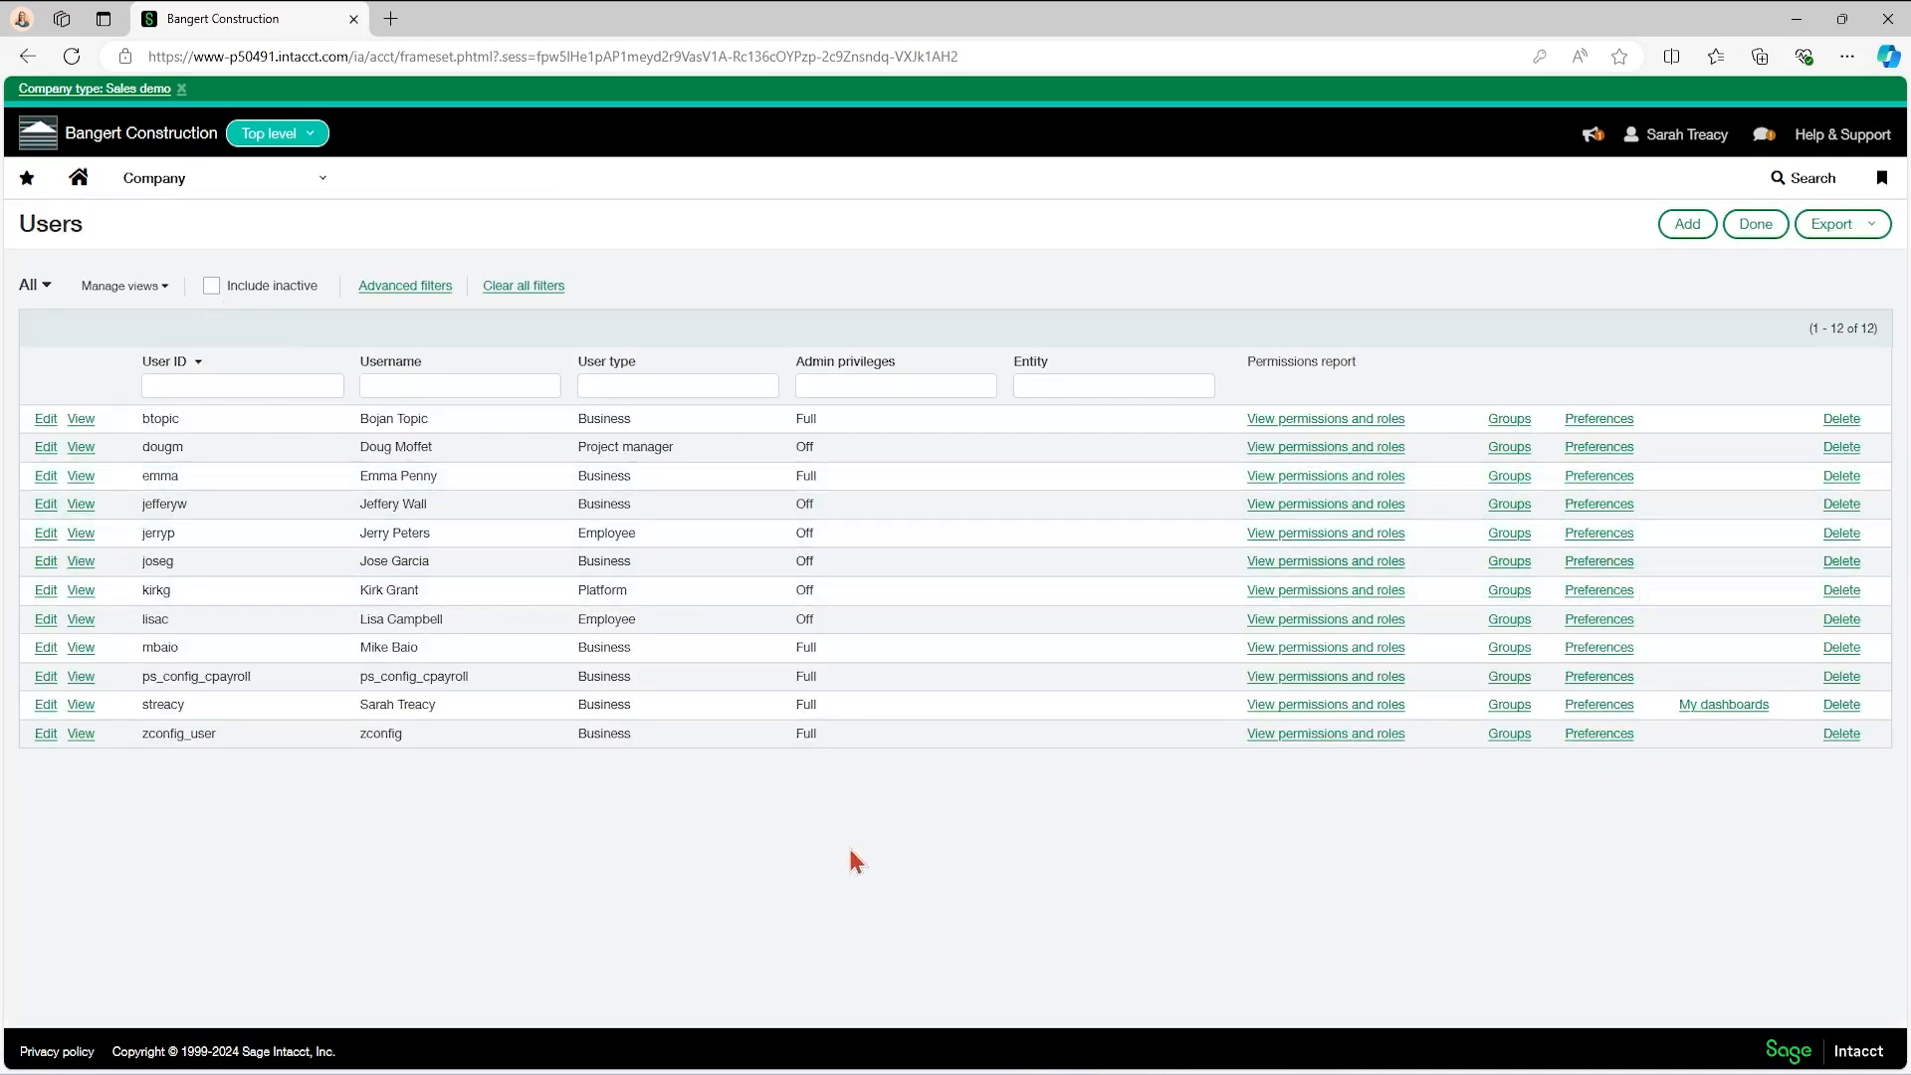
mouse_move(748, 860)
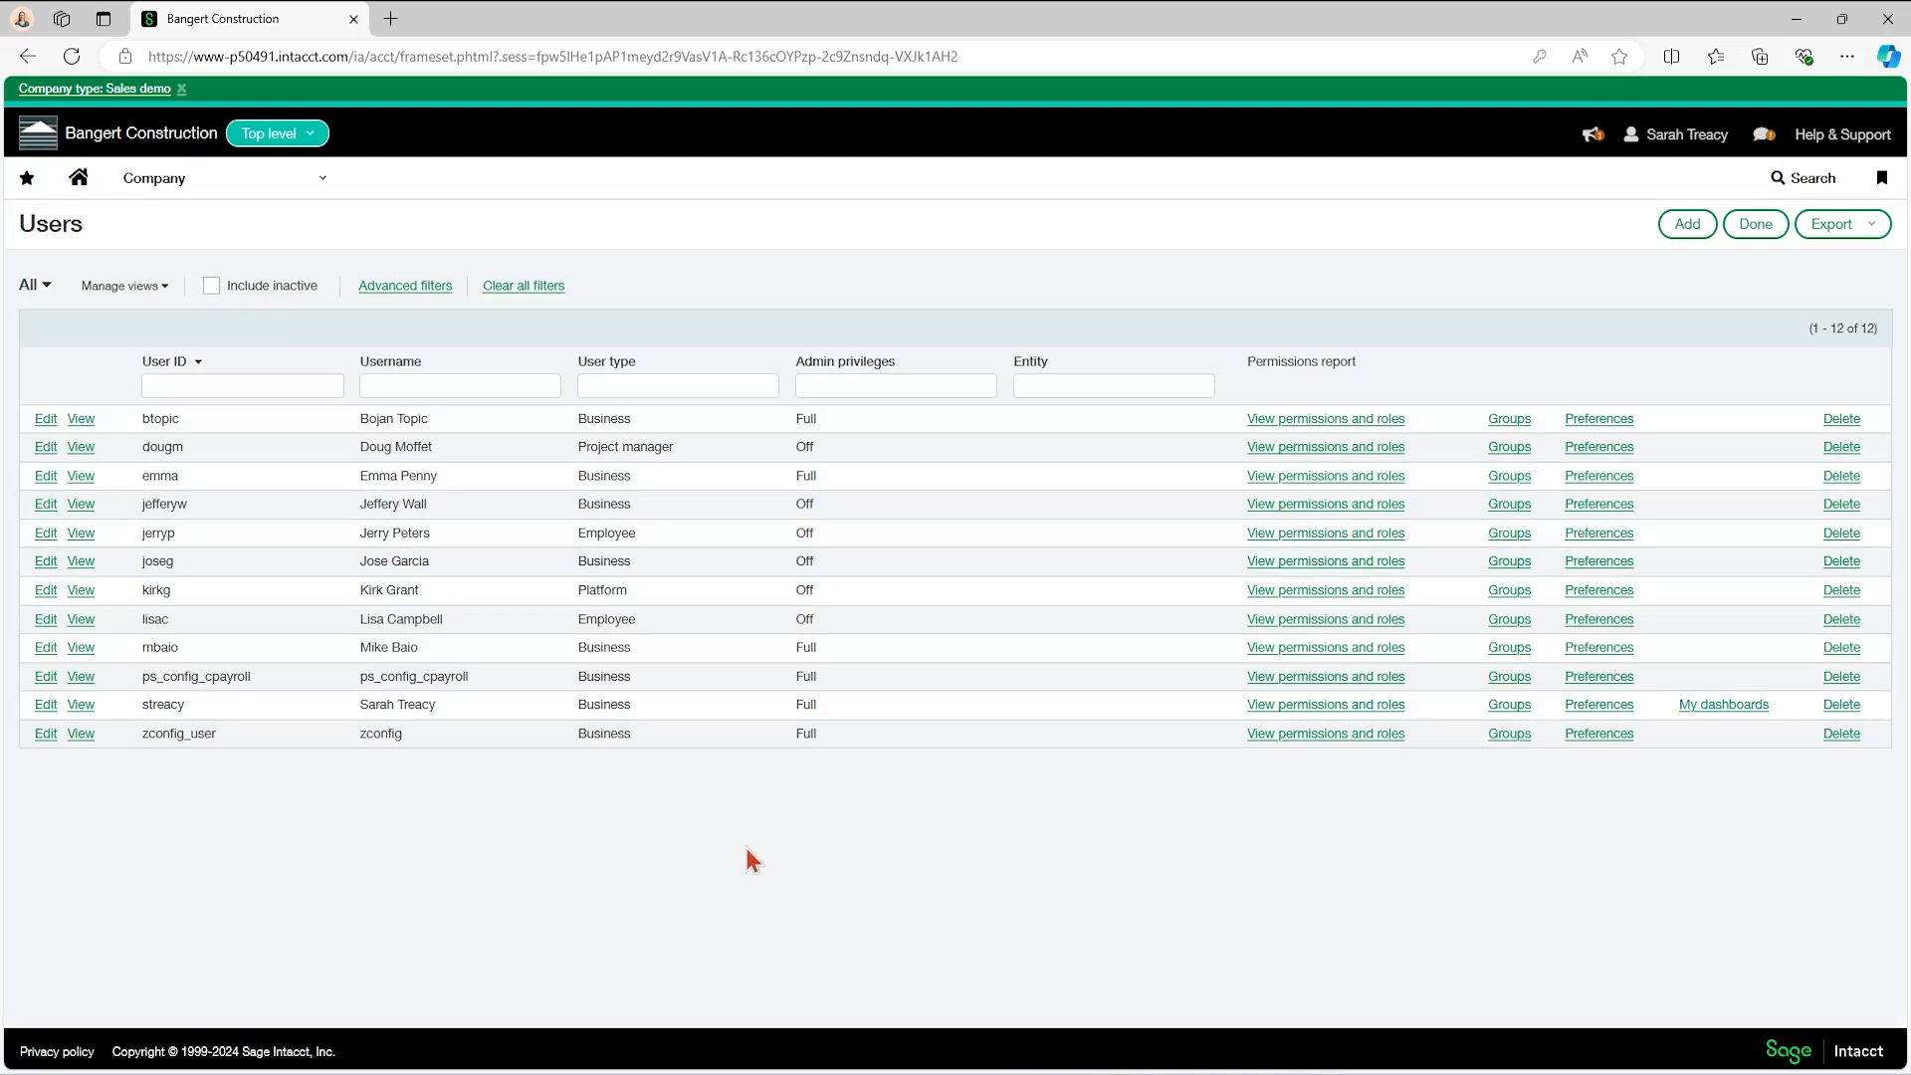